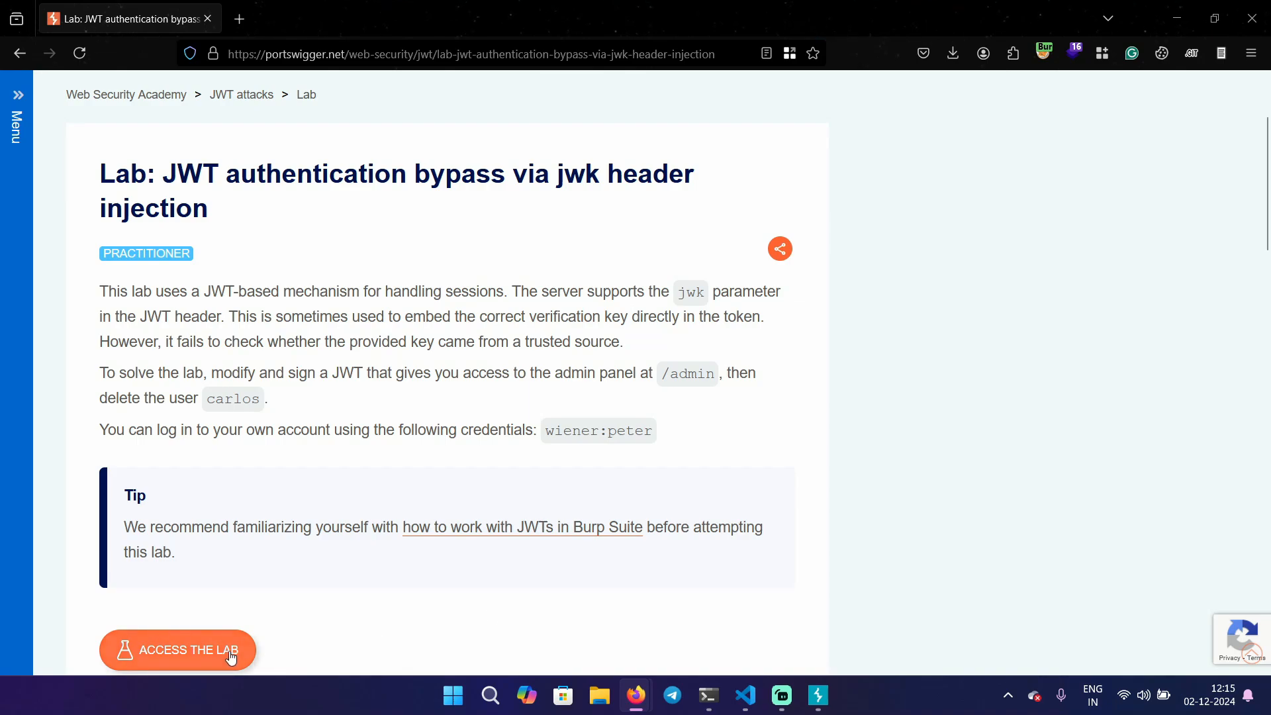
Step: Launch the JWT jwk header injection lab instance and bring Burp Suite forward
{"action": "left_click", "coordinate": [188, 649]}
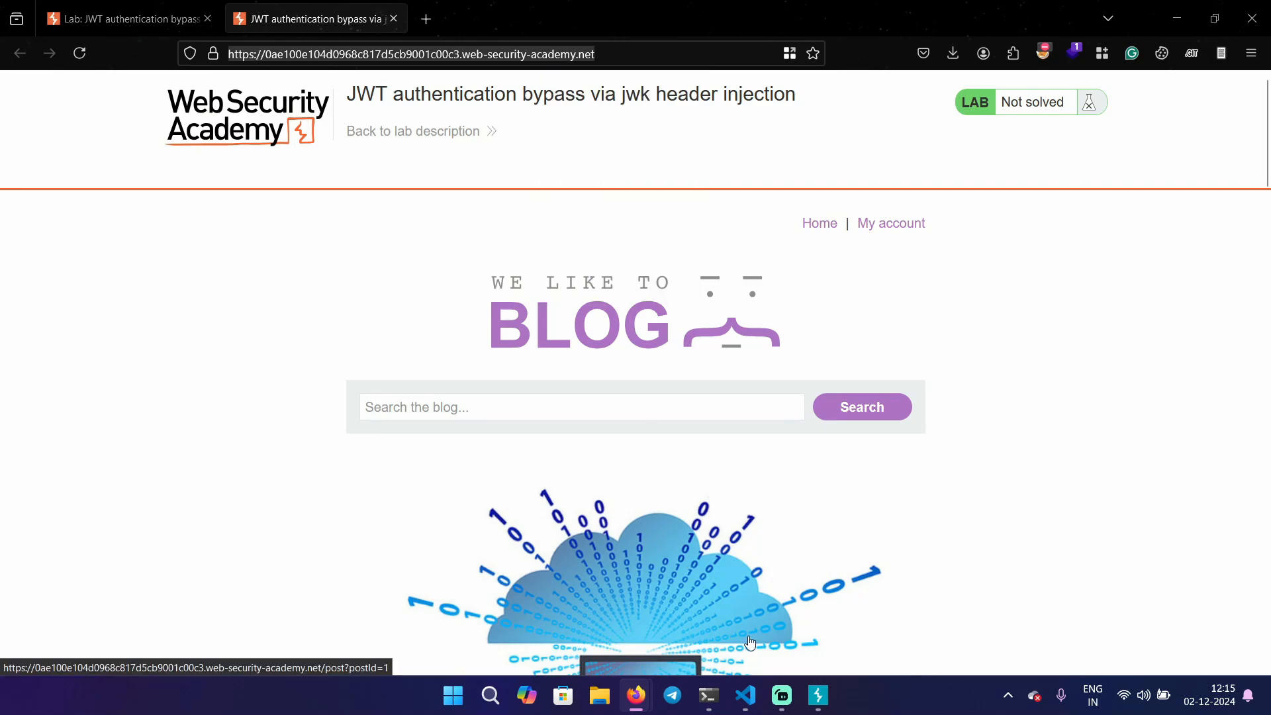
{"action": "left_click", "coordinate": [819, 695]}
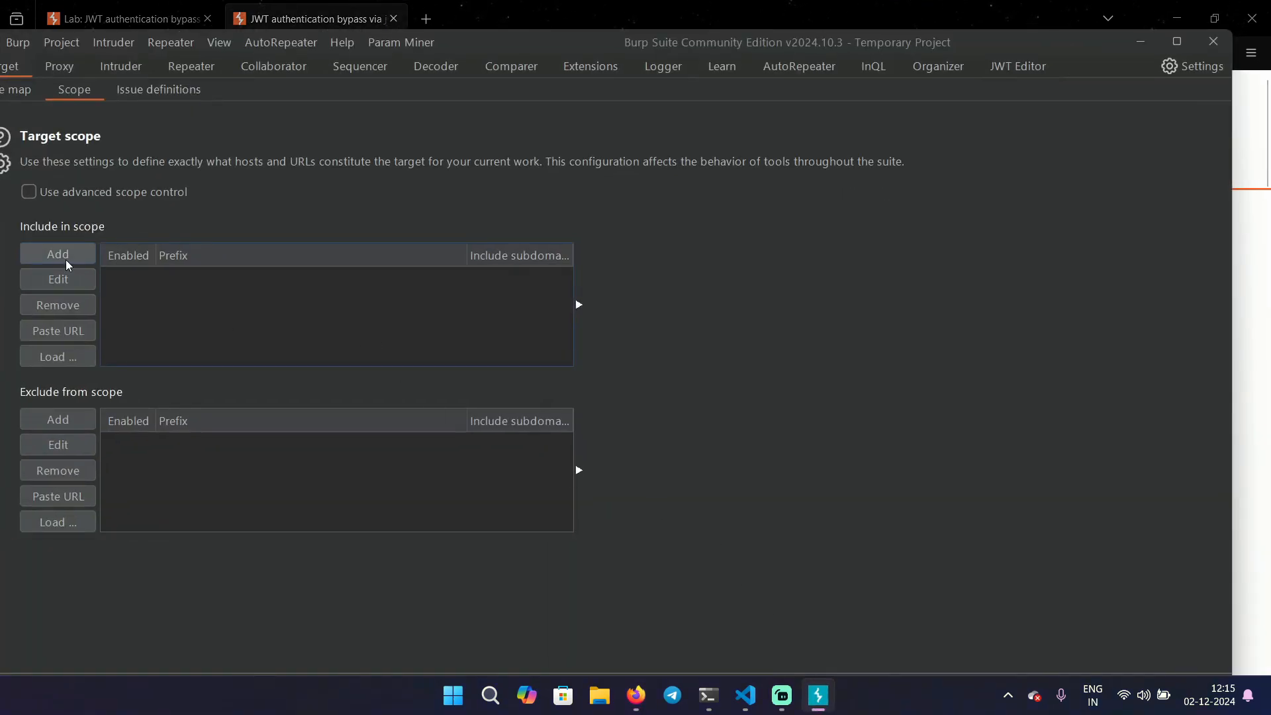
Step: Add the lab URL to the target scope and view the Proxy HTTP history of its requests
{"action": "left_click", "coordinate": [58, 253]}
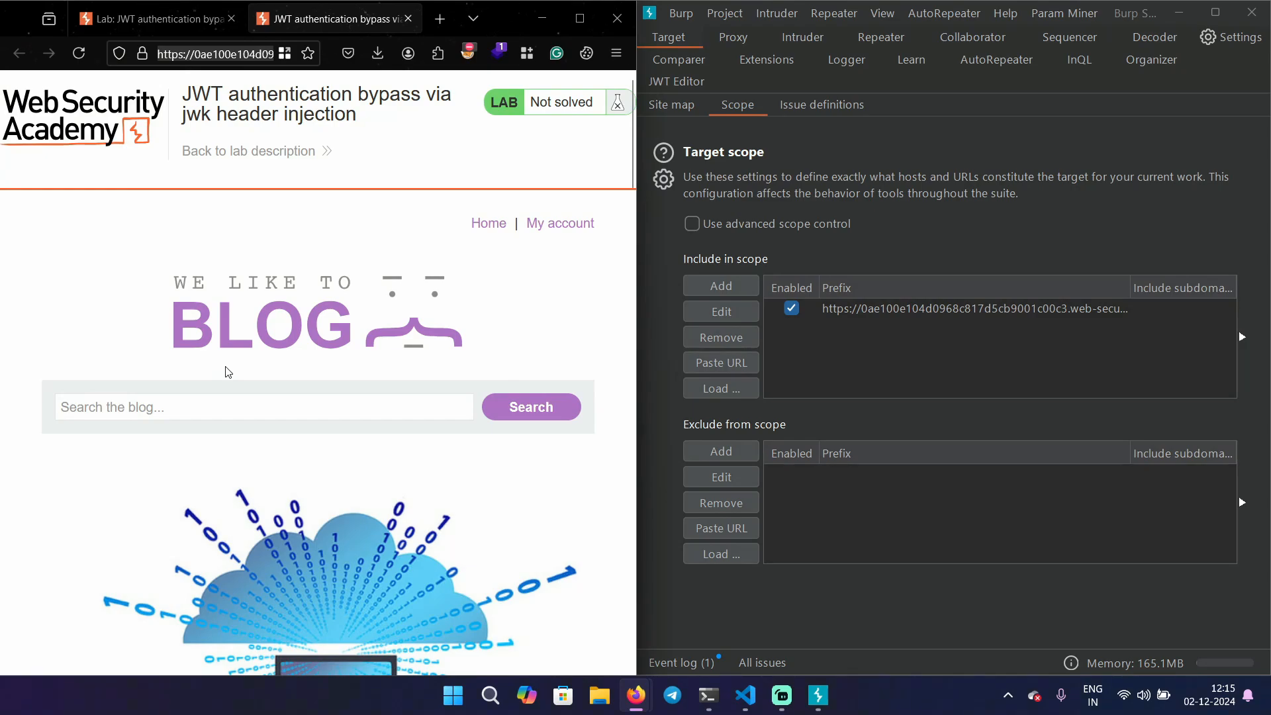
{"action": "left_click", "coordinate": [733, 37]}
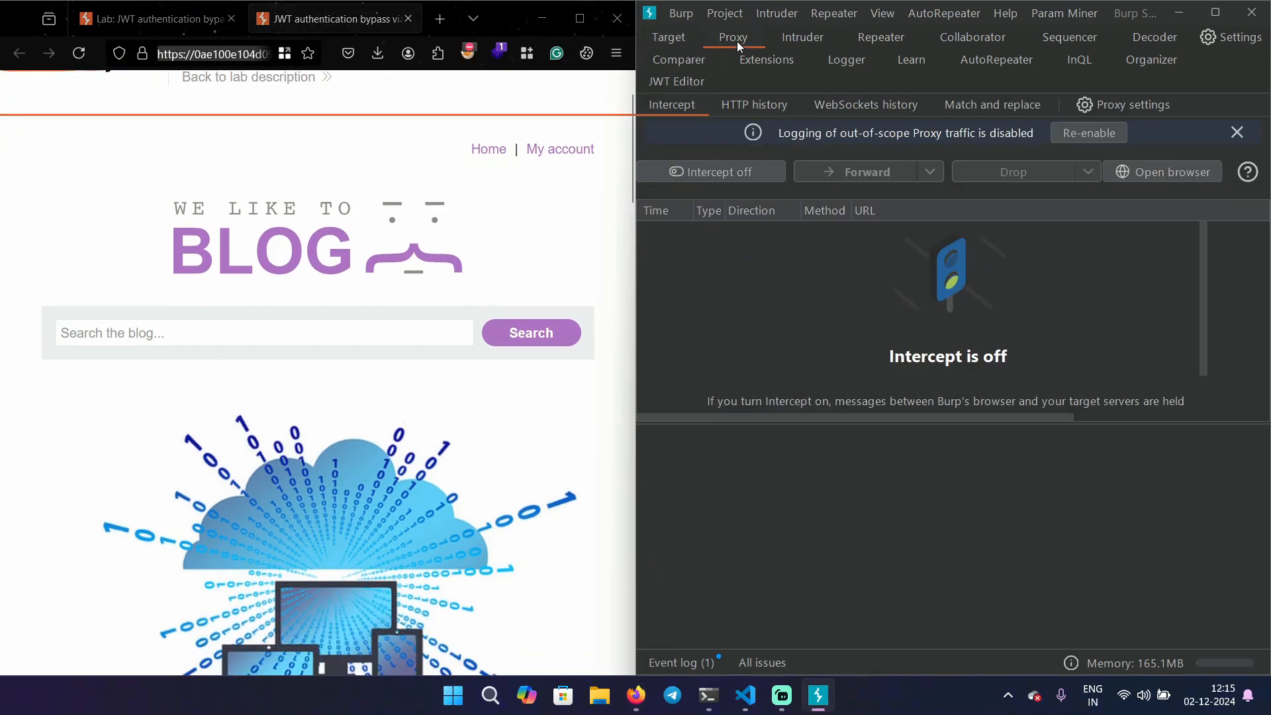
{"action": "left_click", "coordinate": [469, 53]}
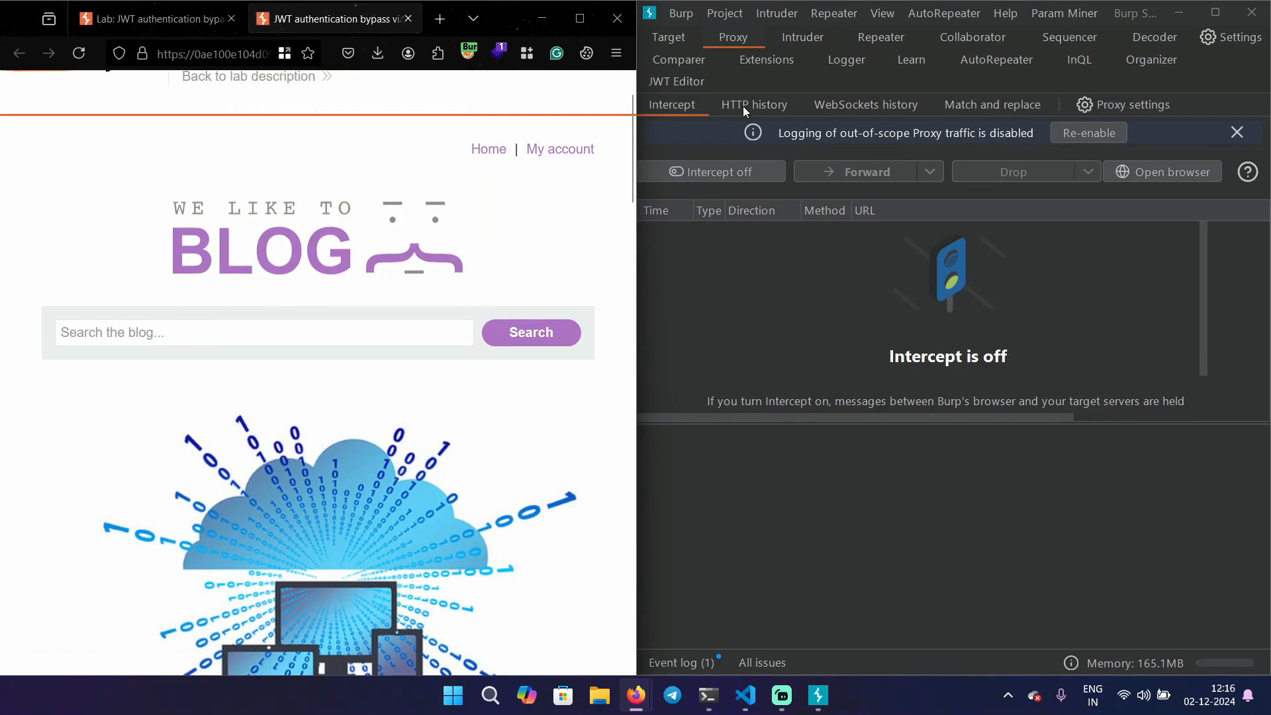
{"action": "left_click", "coordinate": [753, 104]}
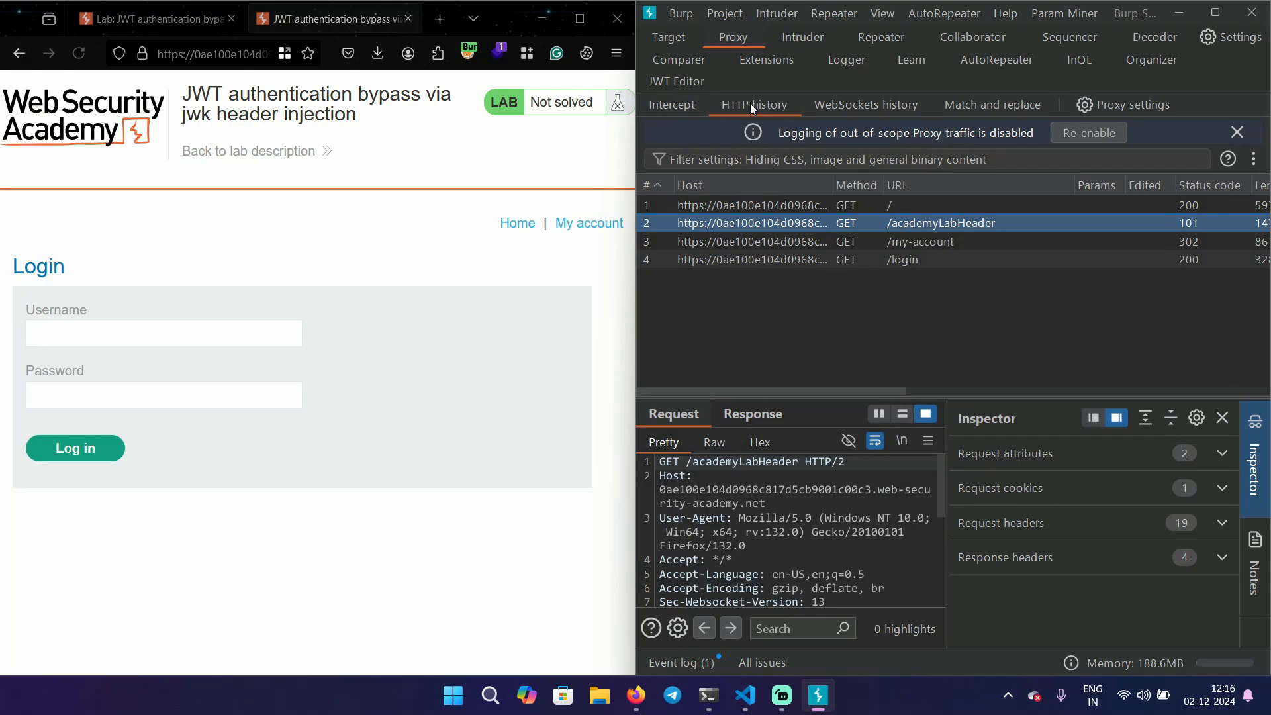
Step: Log into the lab blog as wiener
{"action": "left_click", "coordinate": [165, 333]}
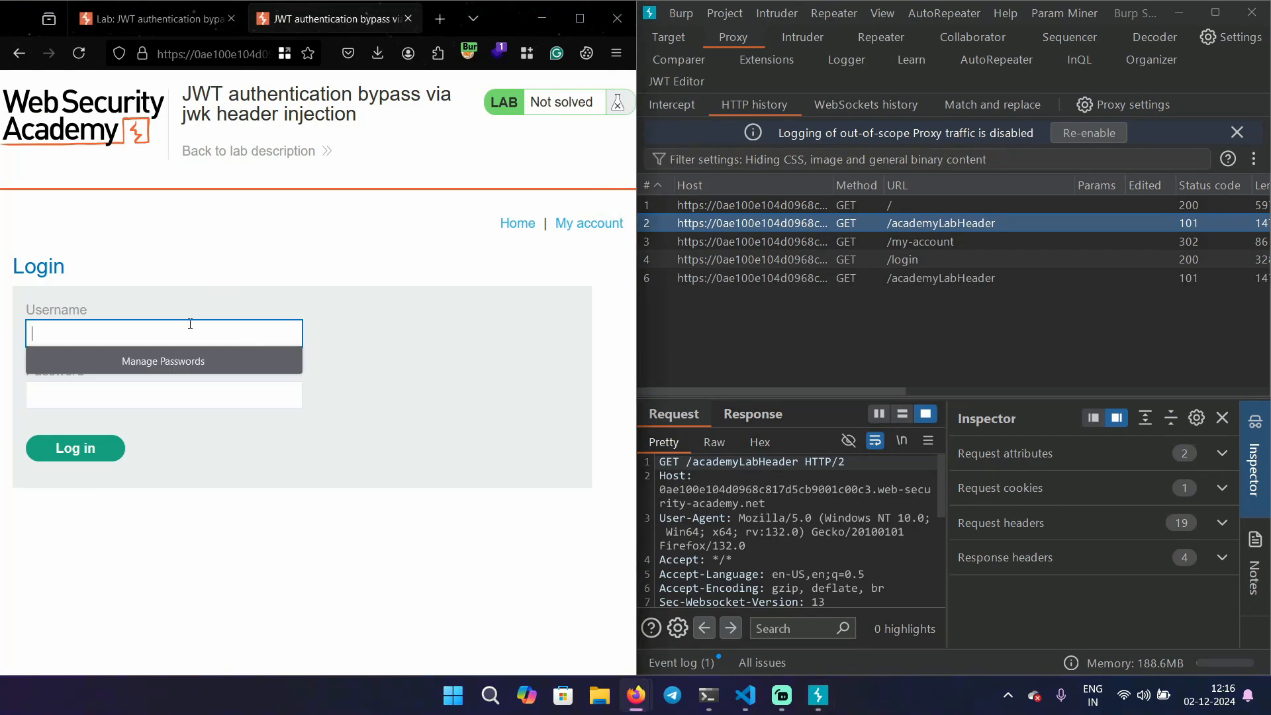
{"action": "type", "text": "wiener"}
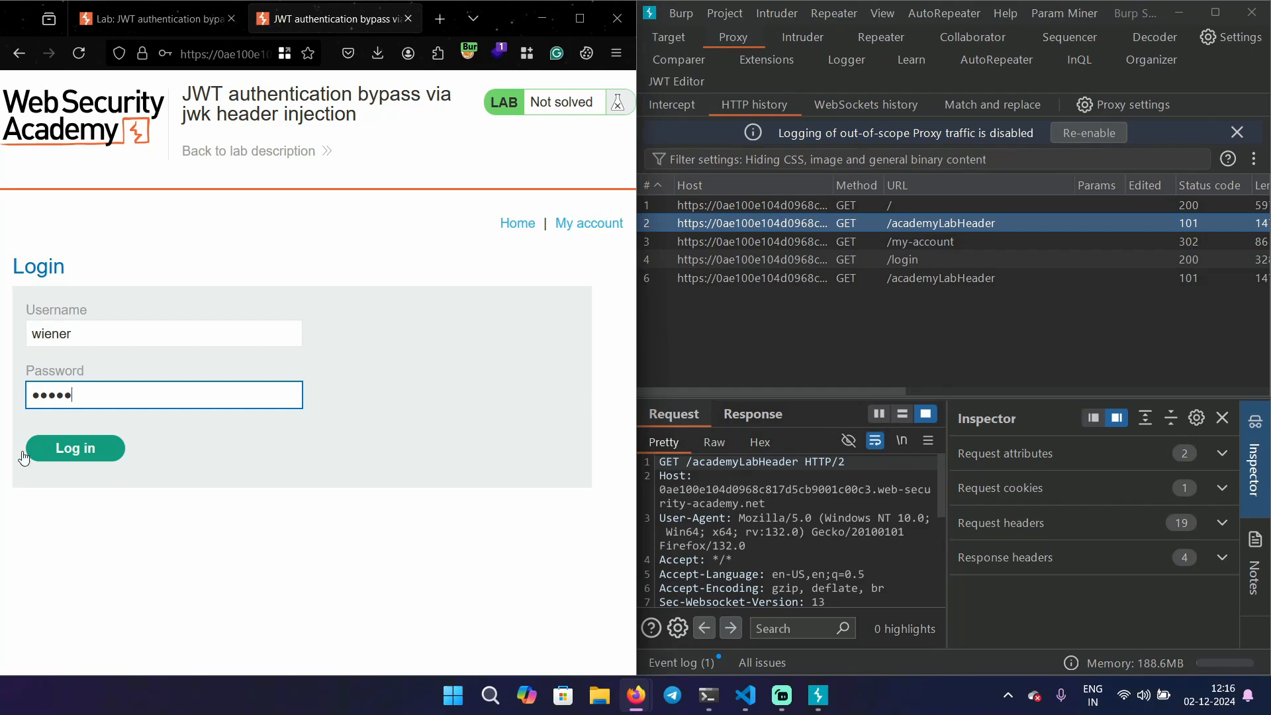
{"action": "left_click", "coordinate": [74, 448]}
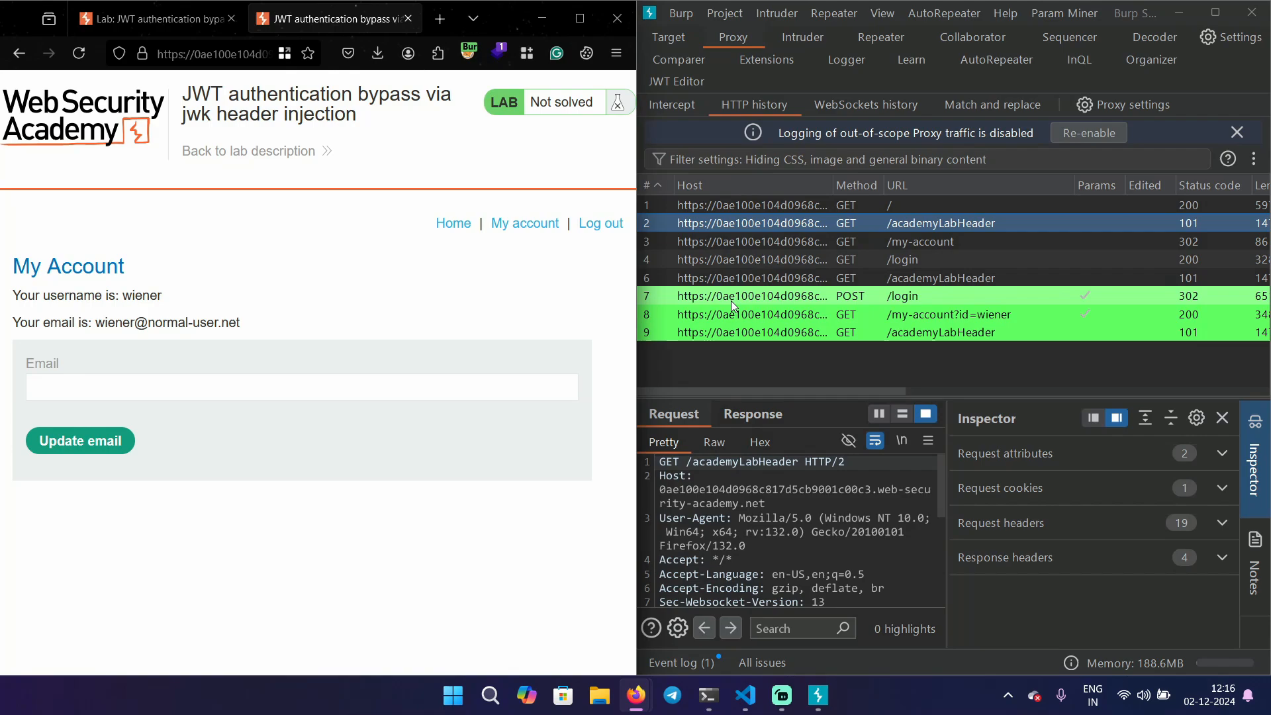
Step: Inspect GET /my-account?id=wiener with its response and send it to Repeater
{"action": "left_click", "coordinate": [902, 297]}
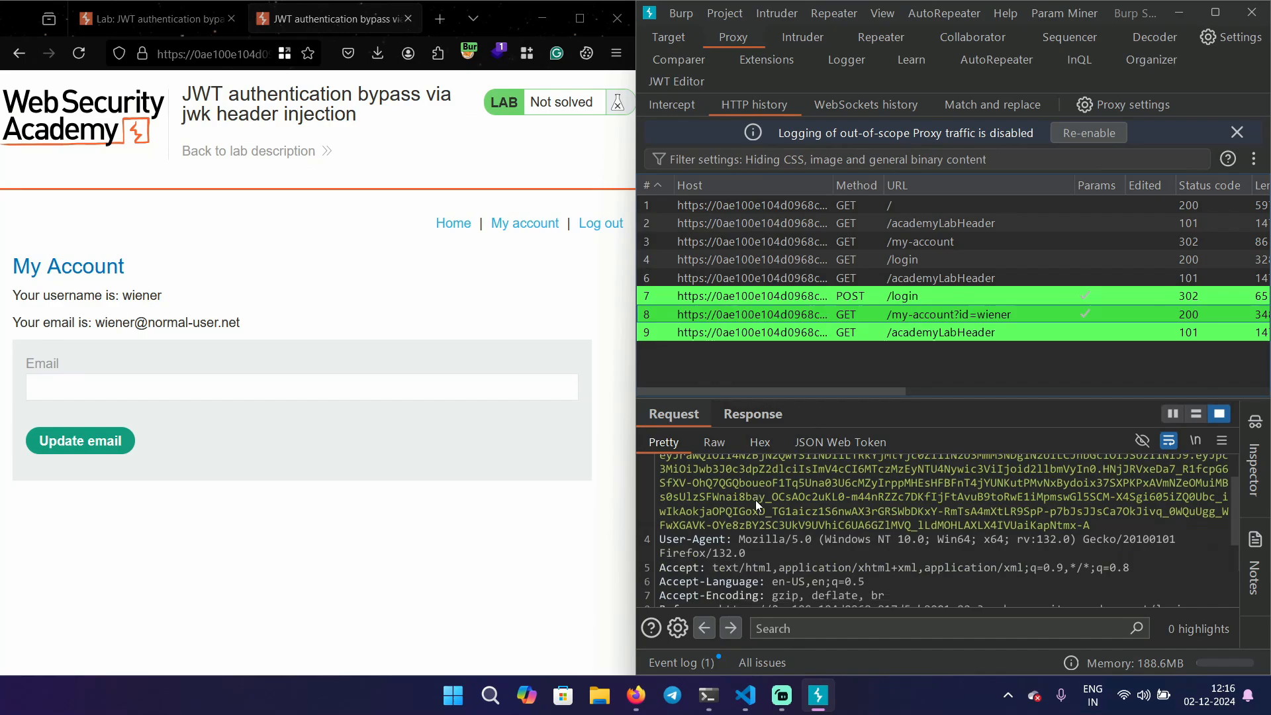
{"action": "left_click", "coordinate": [752, 413]}
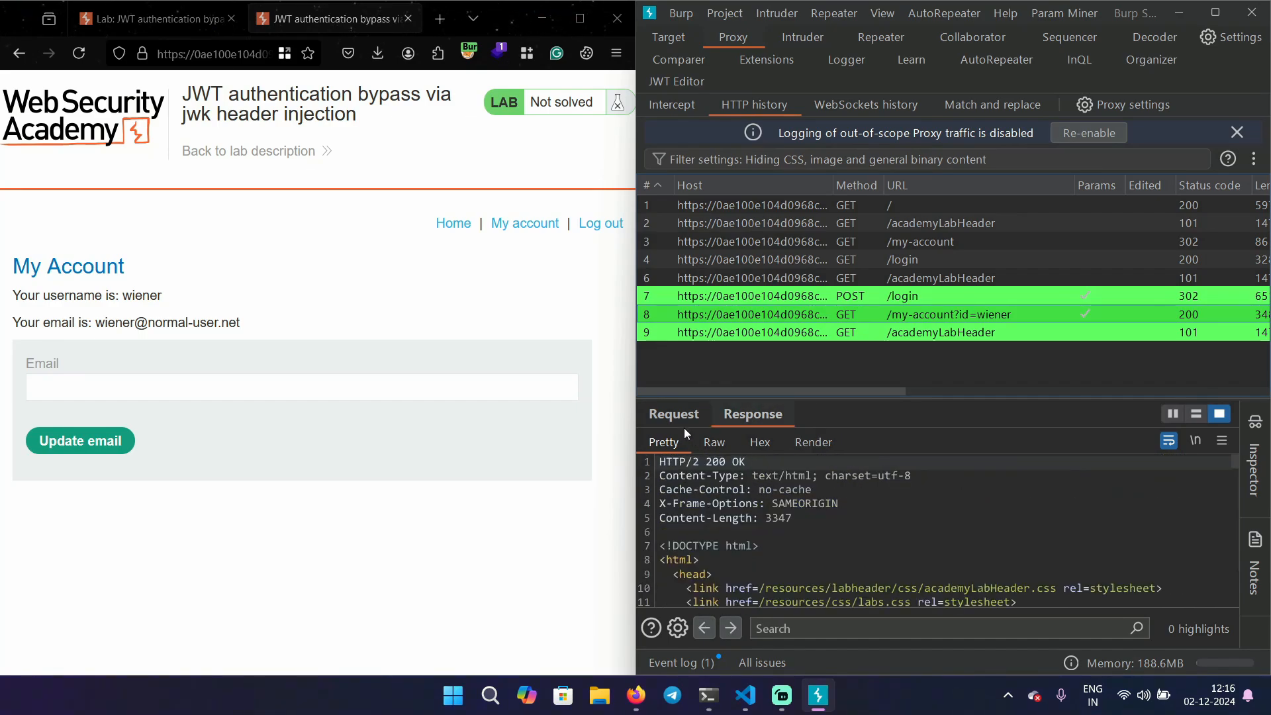
{"action": "left_click", "coordinate": [673, 413]}
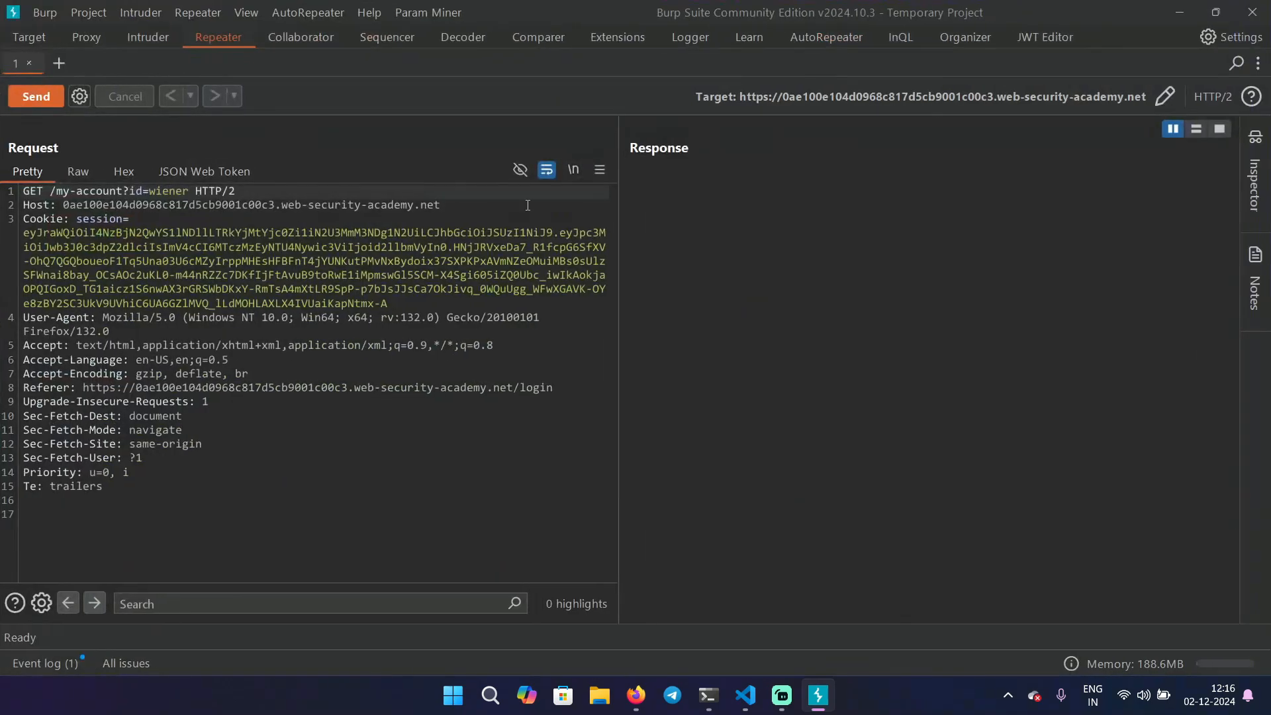
Step: Replay the account request, decode its RS256 session JWT, and show the JWT Editor key list
{"action": "left_click", "coordinate": [36, 95]}
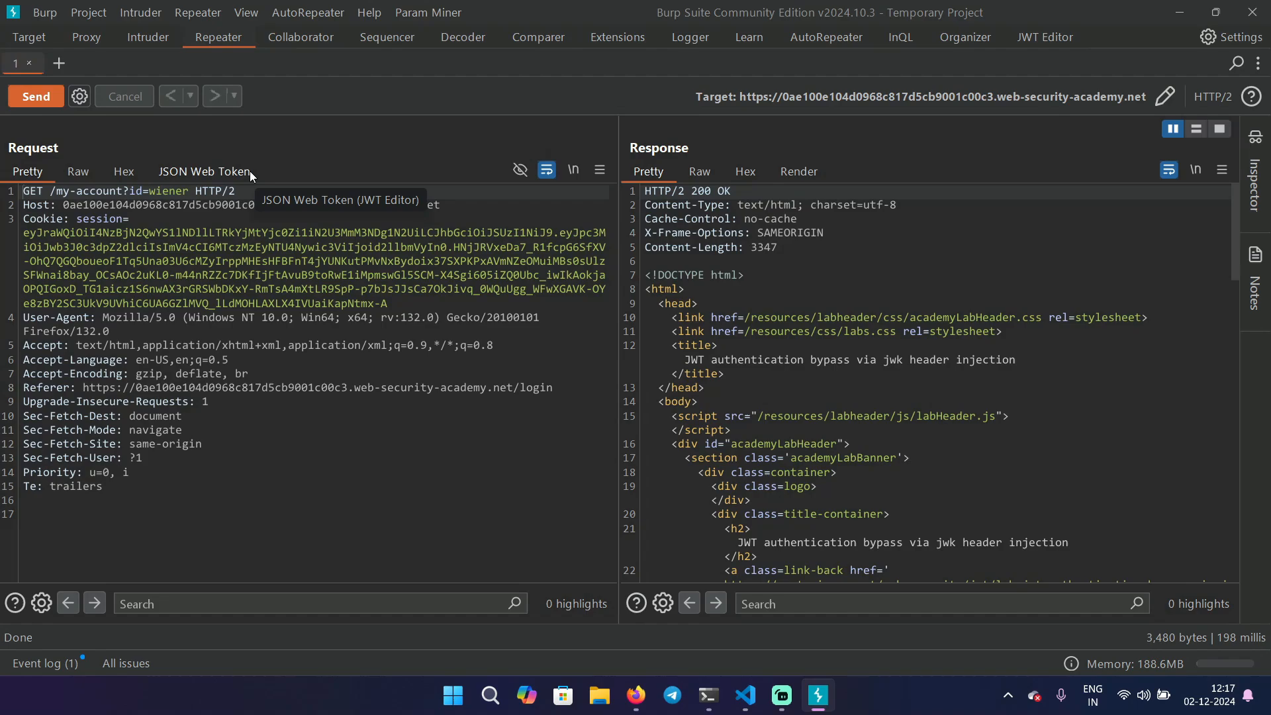
{"action": "left_click", "coordinate": [204, 171]}
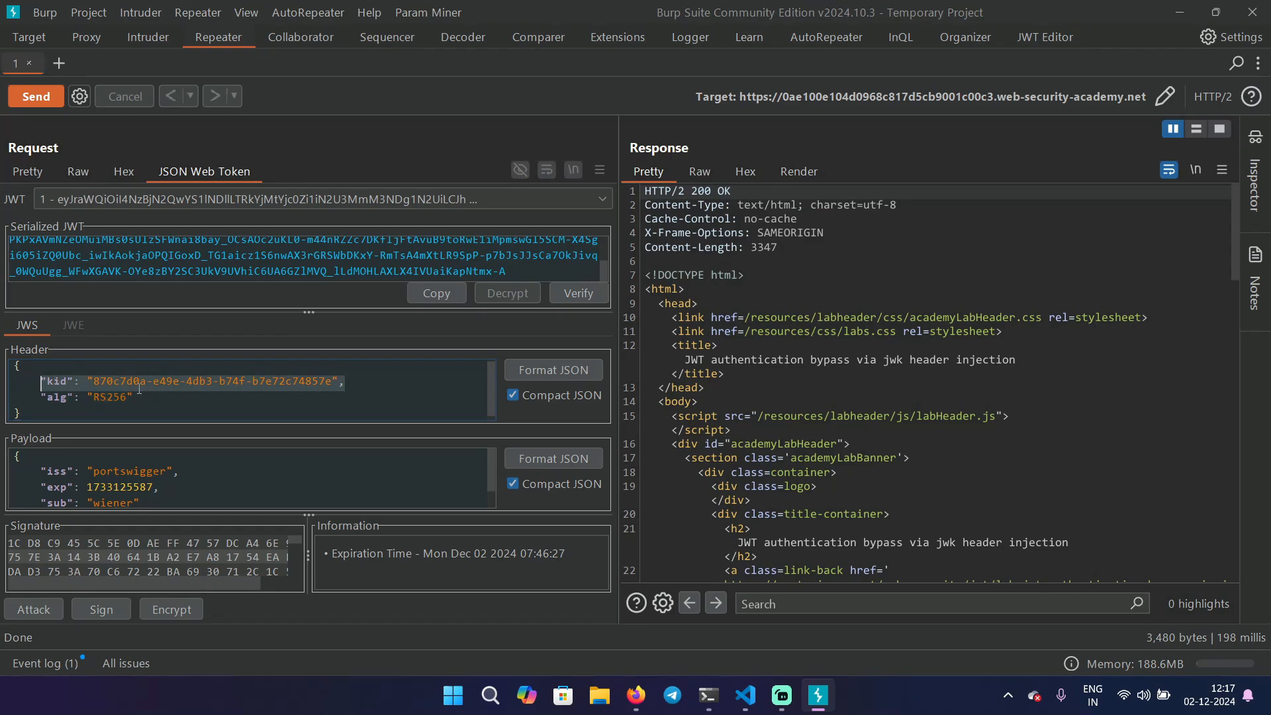
{"action": "right_click", "coordinate": [66, 490]}
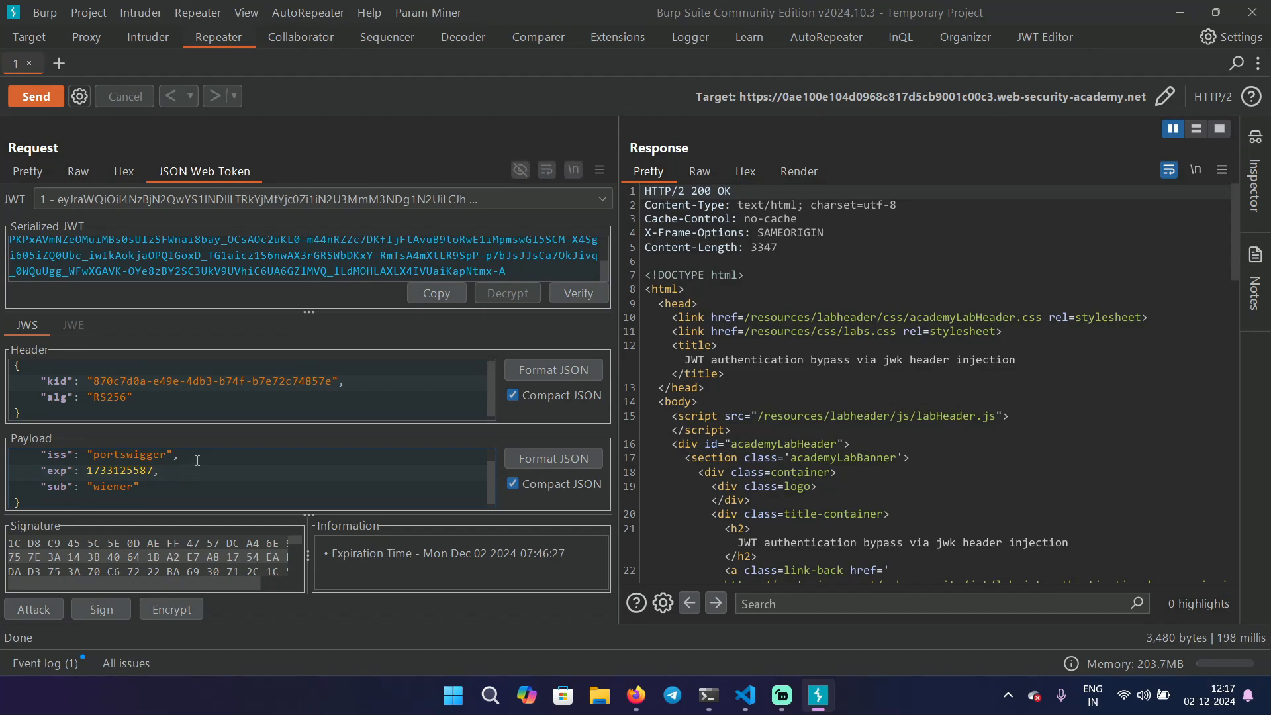
{"action": "mouse_move", "coordinate": [252, 442]}
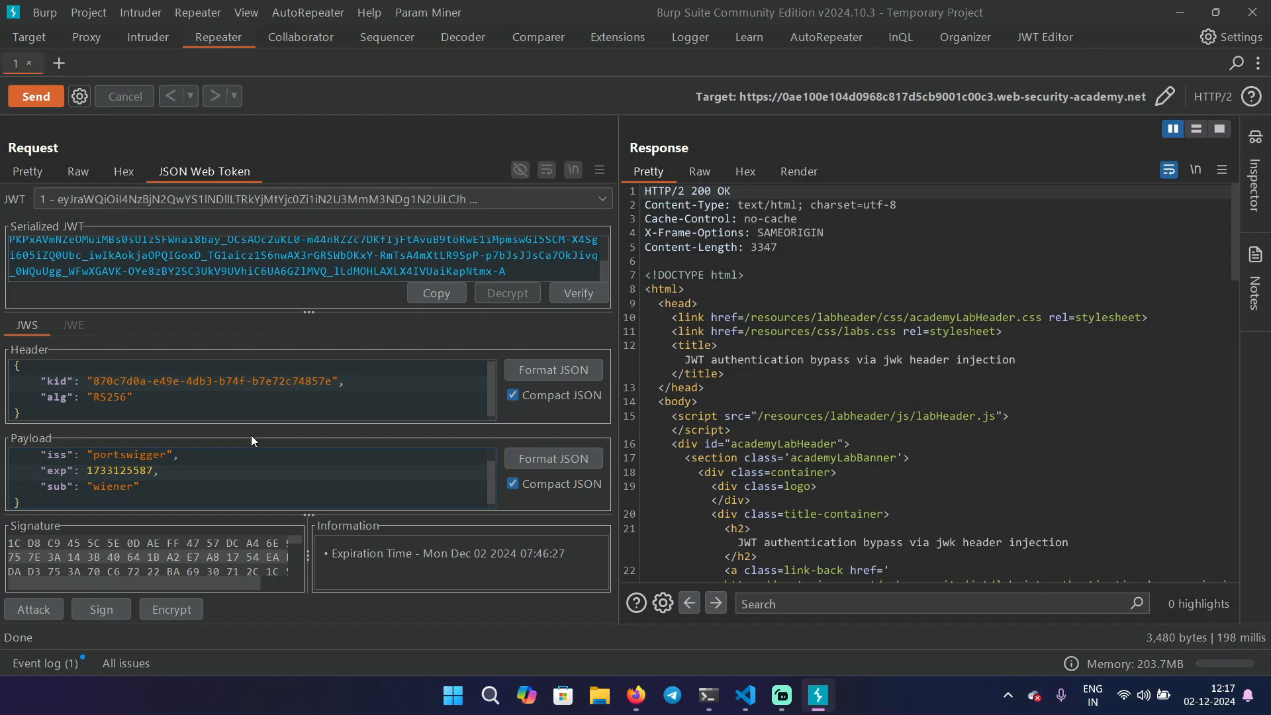
{"action": "left_click", "coordinate": [1045, 37]}
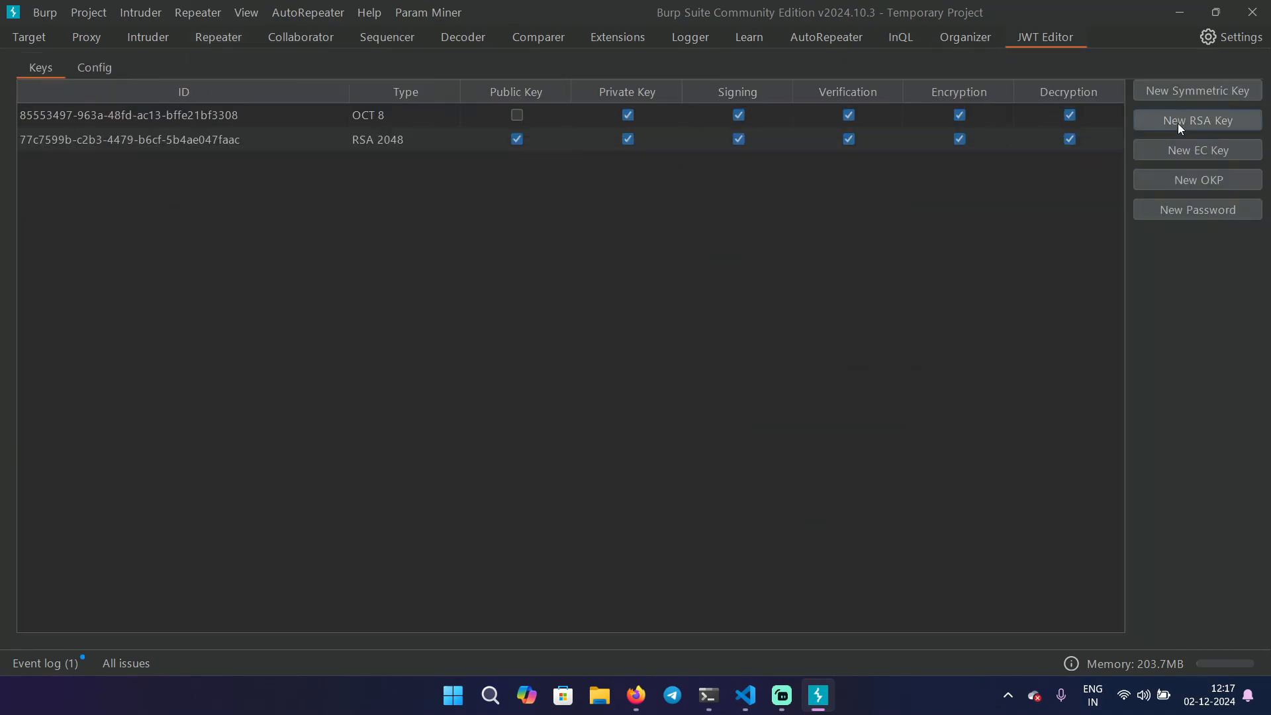
Step: Generate a new 2048-bit RSA JWK key and save it to the JWT key store
{"action": "left_click", "coordinate": [1197, 119]}
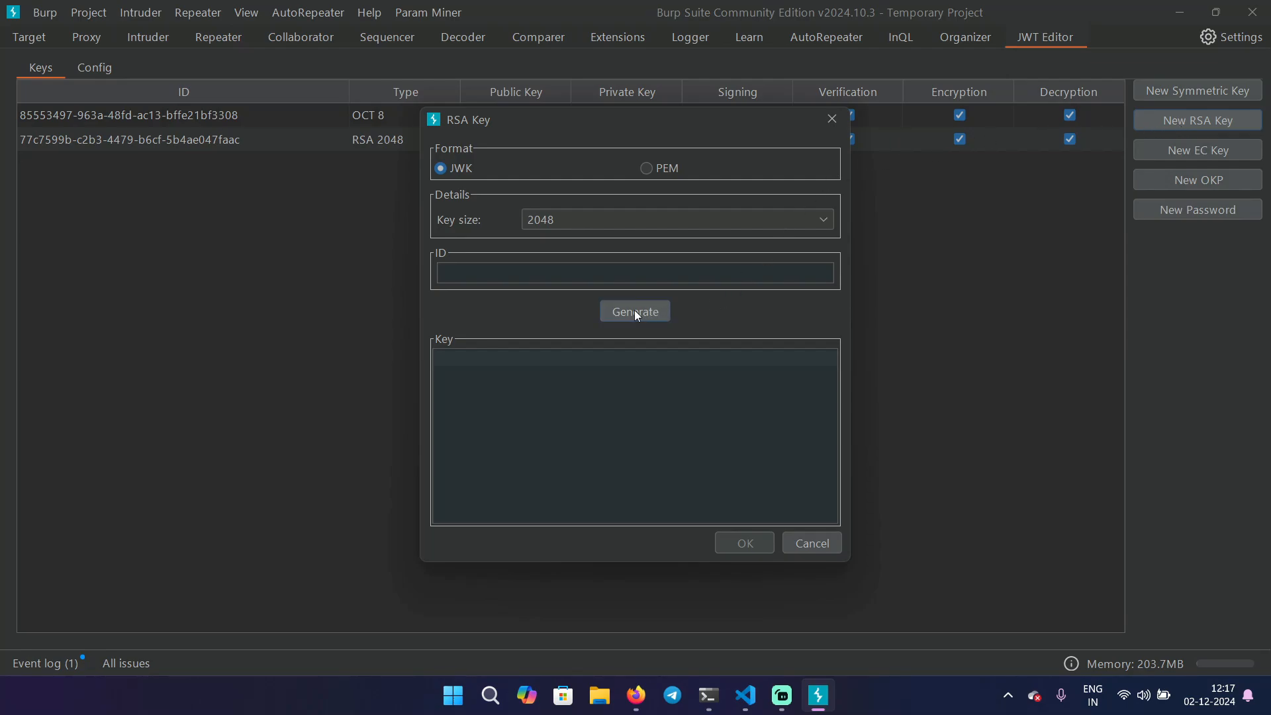
{"action": "left_click", "coordinate": [636, 311]}
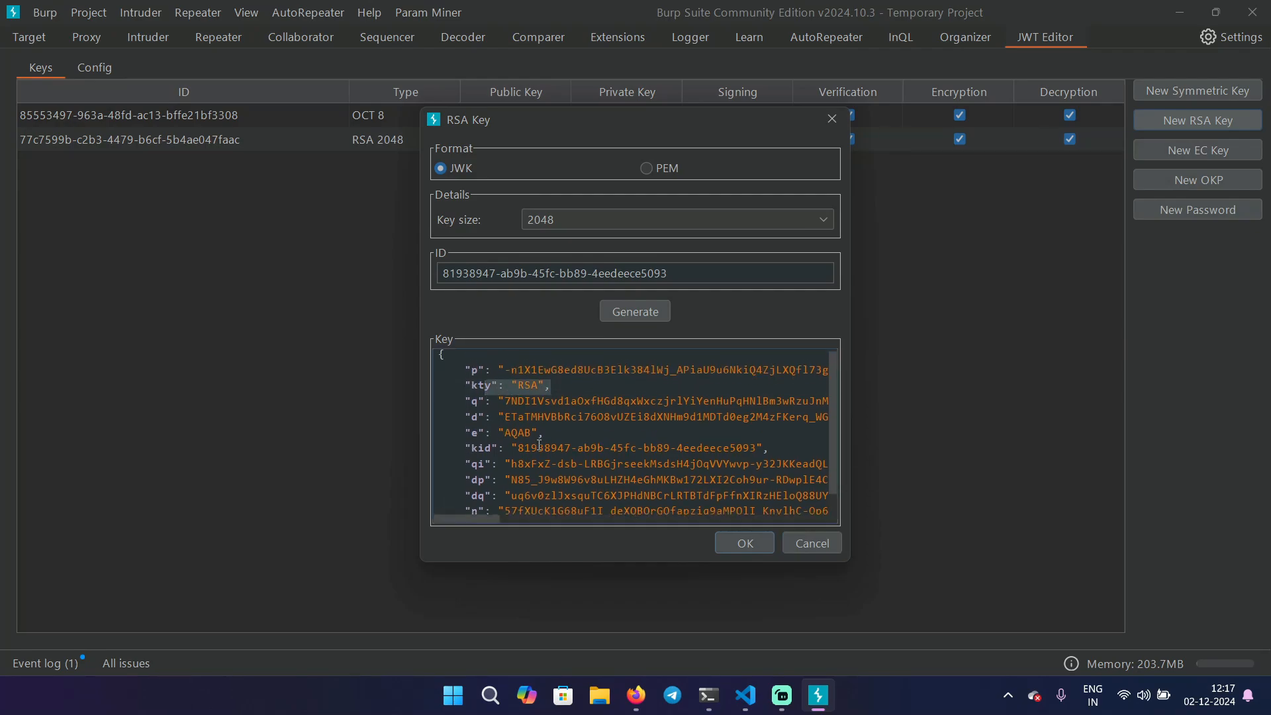
{"action": "scroll", "scroll_direction": "down", "scroll_amount": 3}
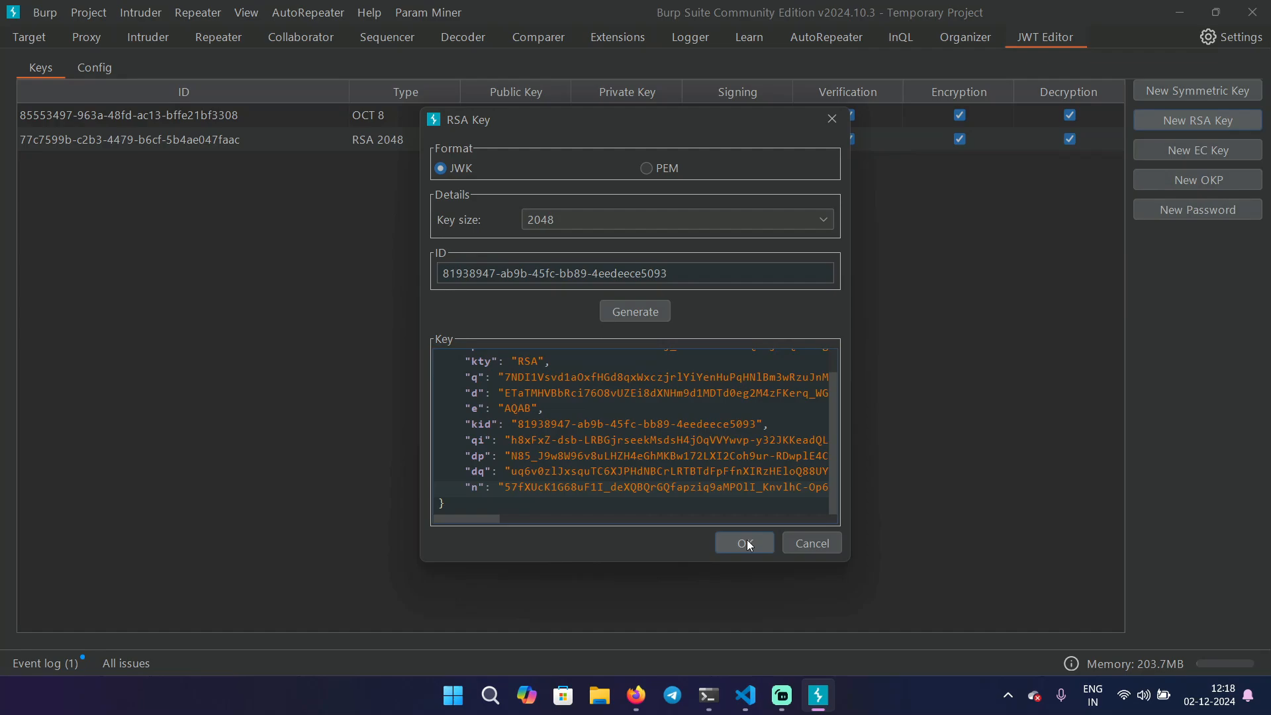
{"action": "left_click", "coordinate": [744, 543]}
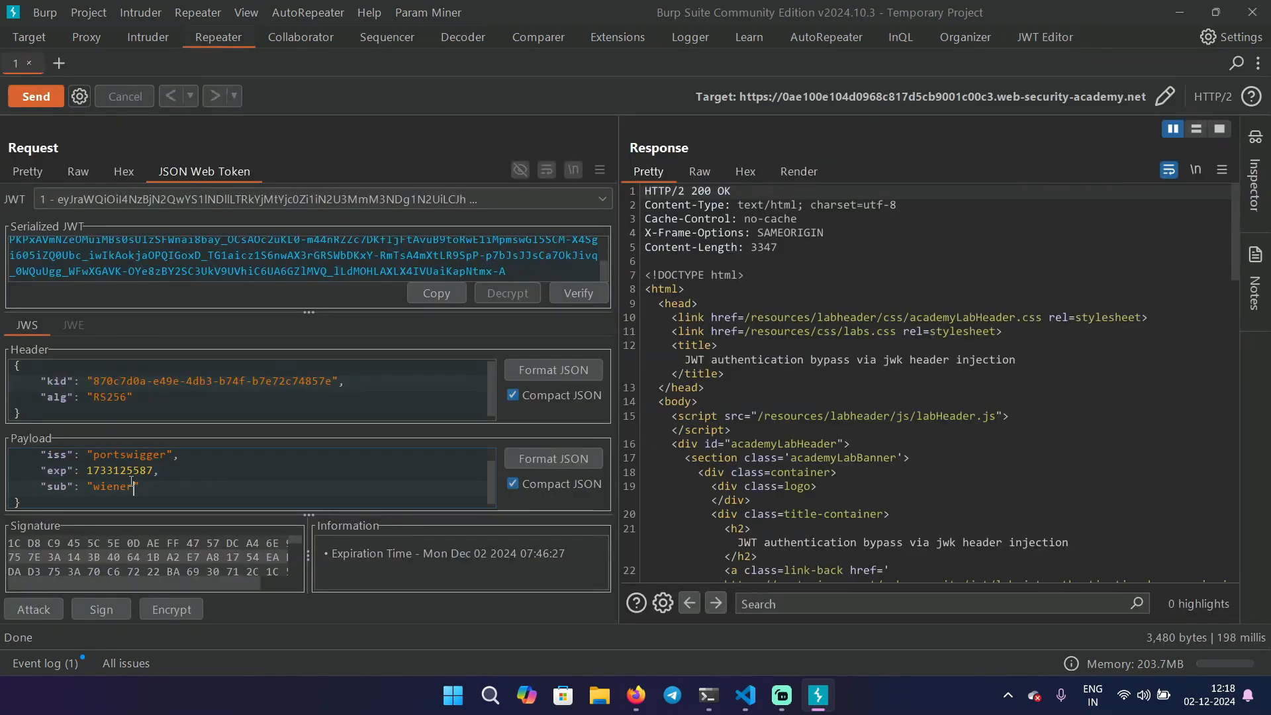
Step: Set sub to administrator, re-sign via Embedded JWK attack with the new RSA key, and send it
{"action": "type", "text": "administrat"}
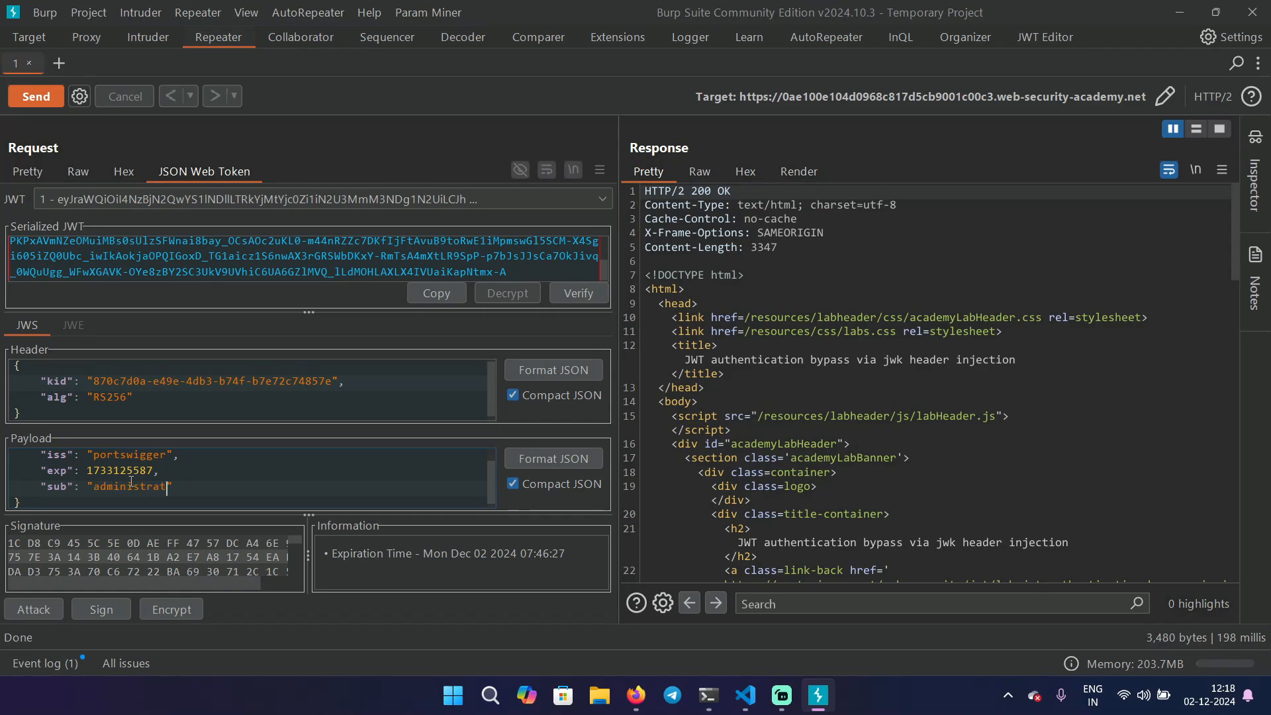
{"action": "type", "text": "or"}
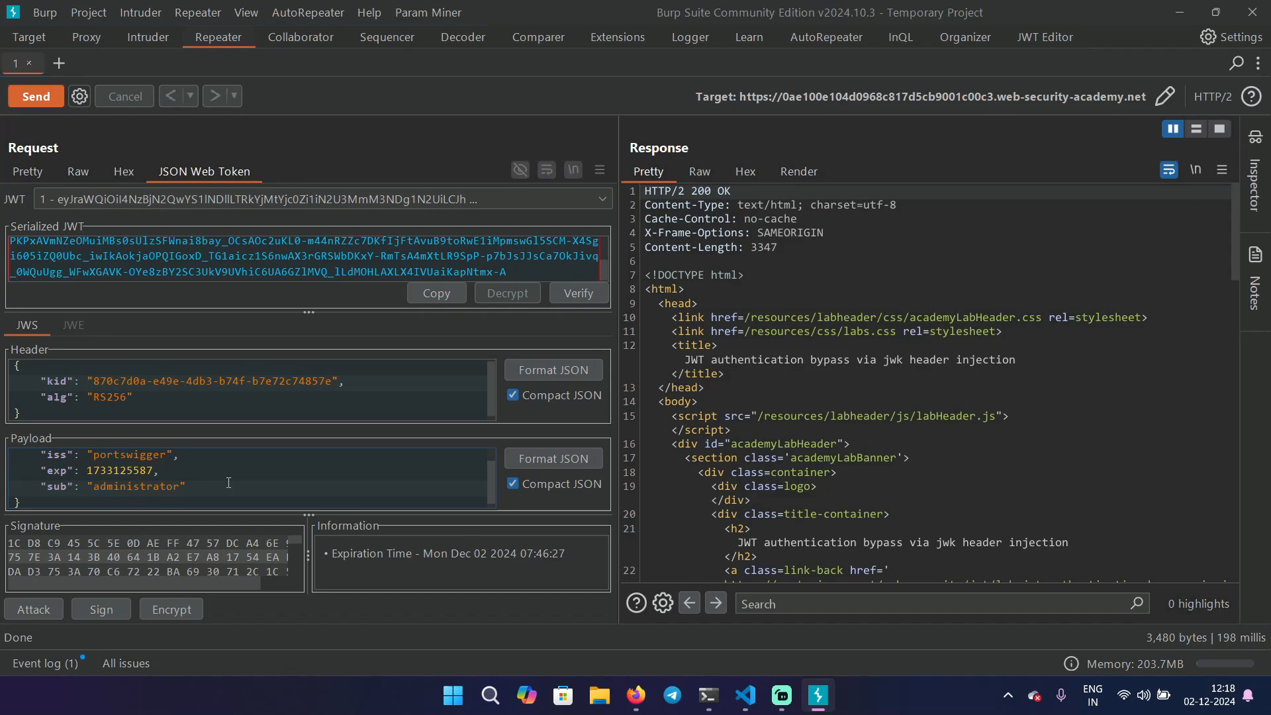
{"action": "left_click", "coordinate": [33, 610]}
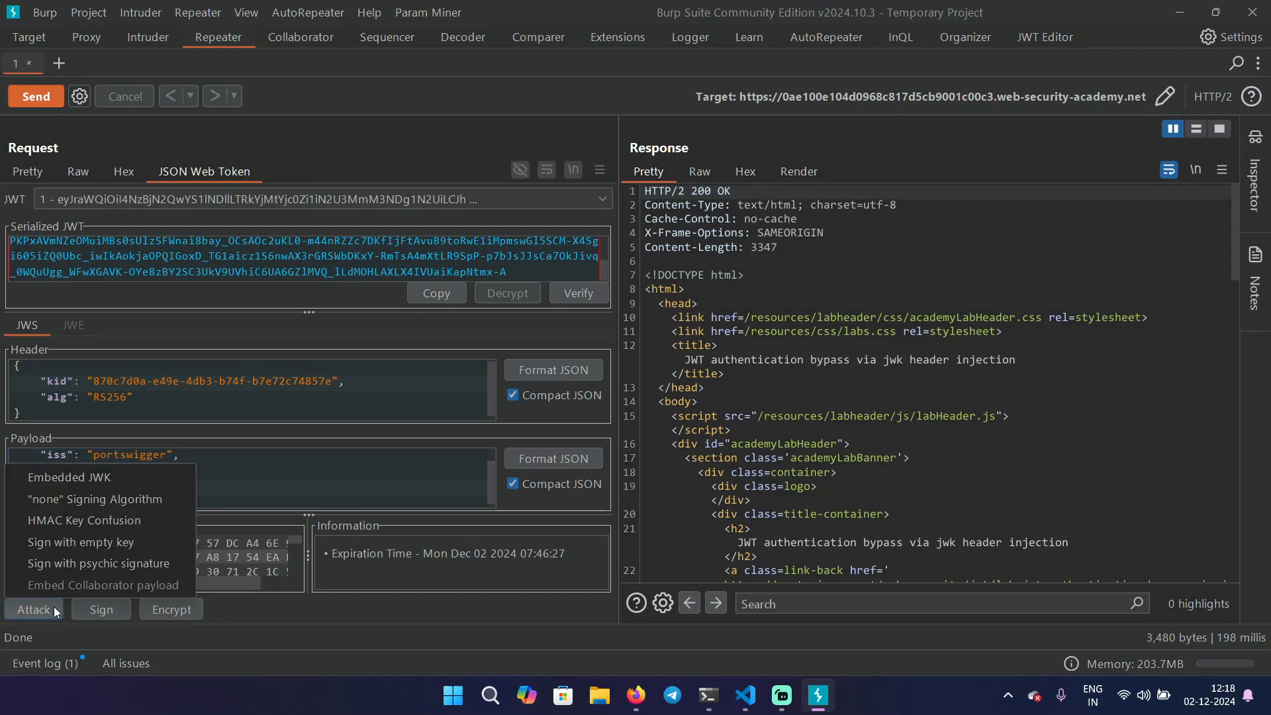
{"action": "left_click", "coordinate": [68, 477]}
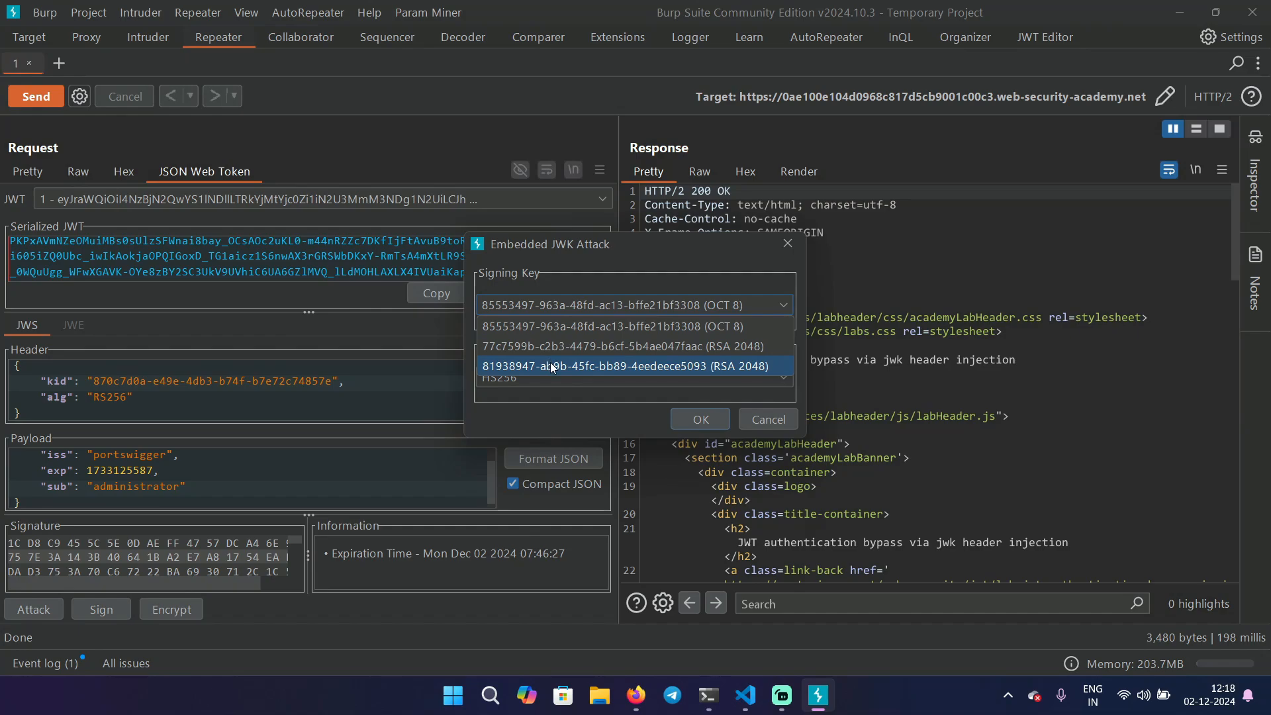
{"action": "left_click", "coordinate": [626, 366]}
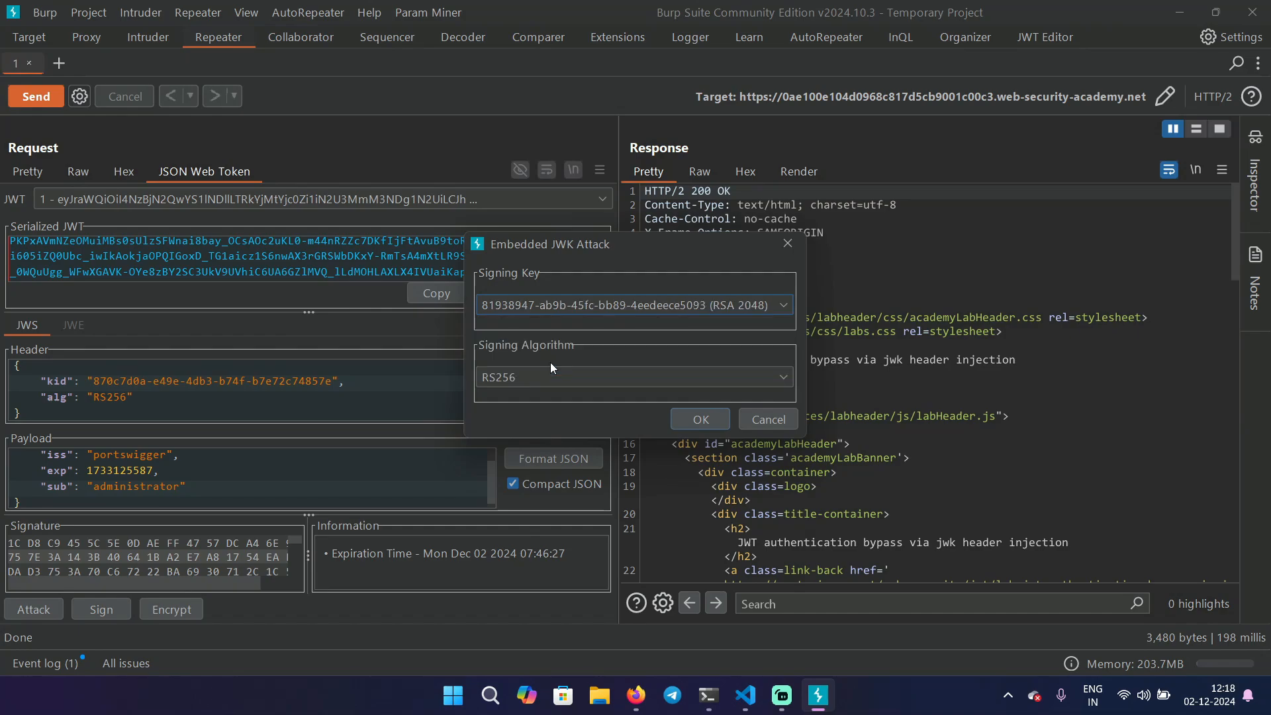
{"action": "left_click", "coordinate": [699, 418]}
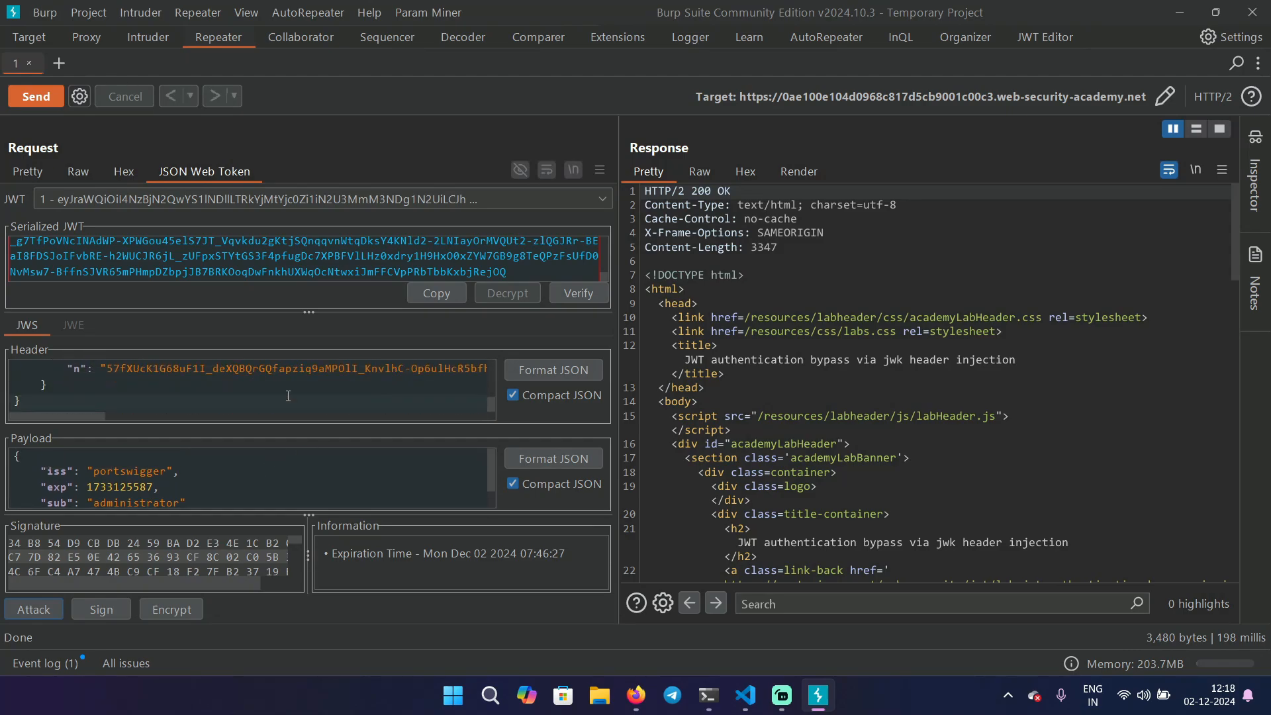
{"action": "left_click", "coordinate": [35, 96]}
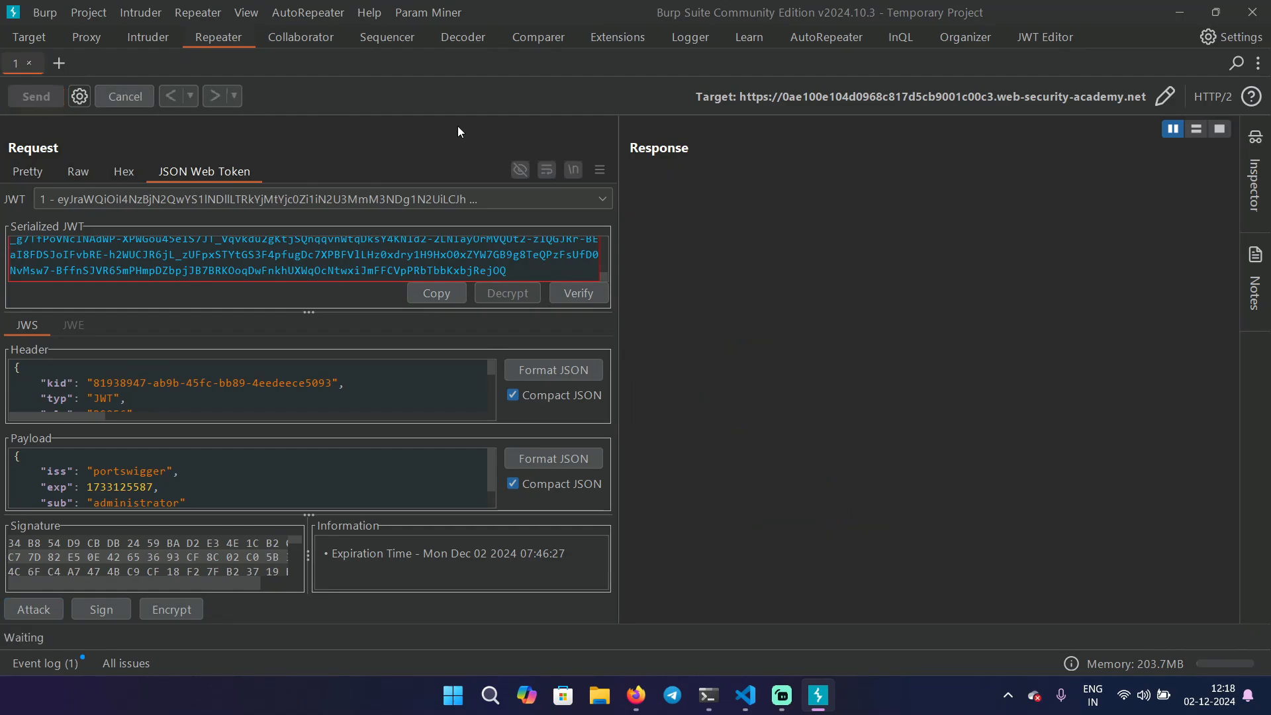
Step: Follow the redirect to the page linking the Admin panel and copy the forged JWT
{"action": "left_click", "coordinate": [34, 96]}
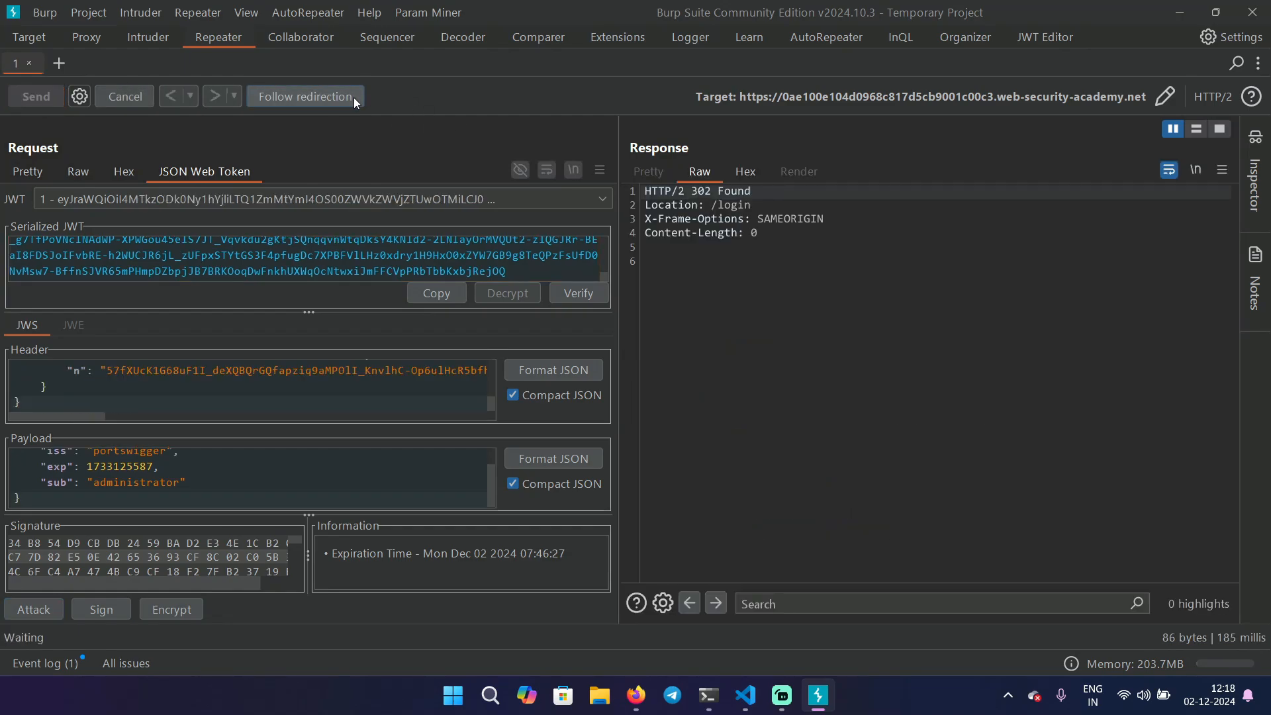
{"action": "left_click", "coordinate": [305, 95]}
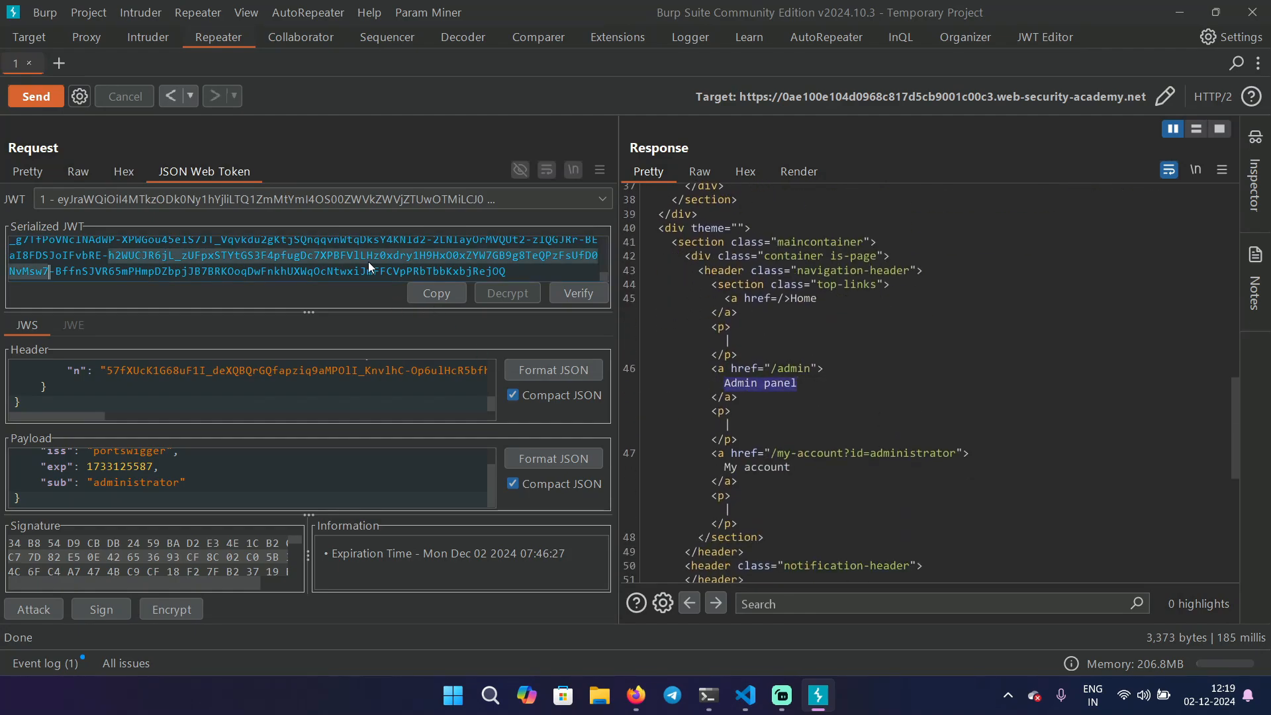
{"action": "right_click", "coordinate": [888, 381]}
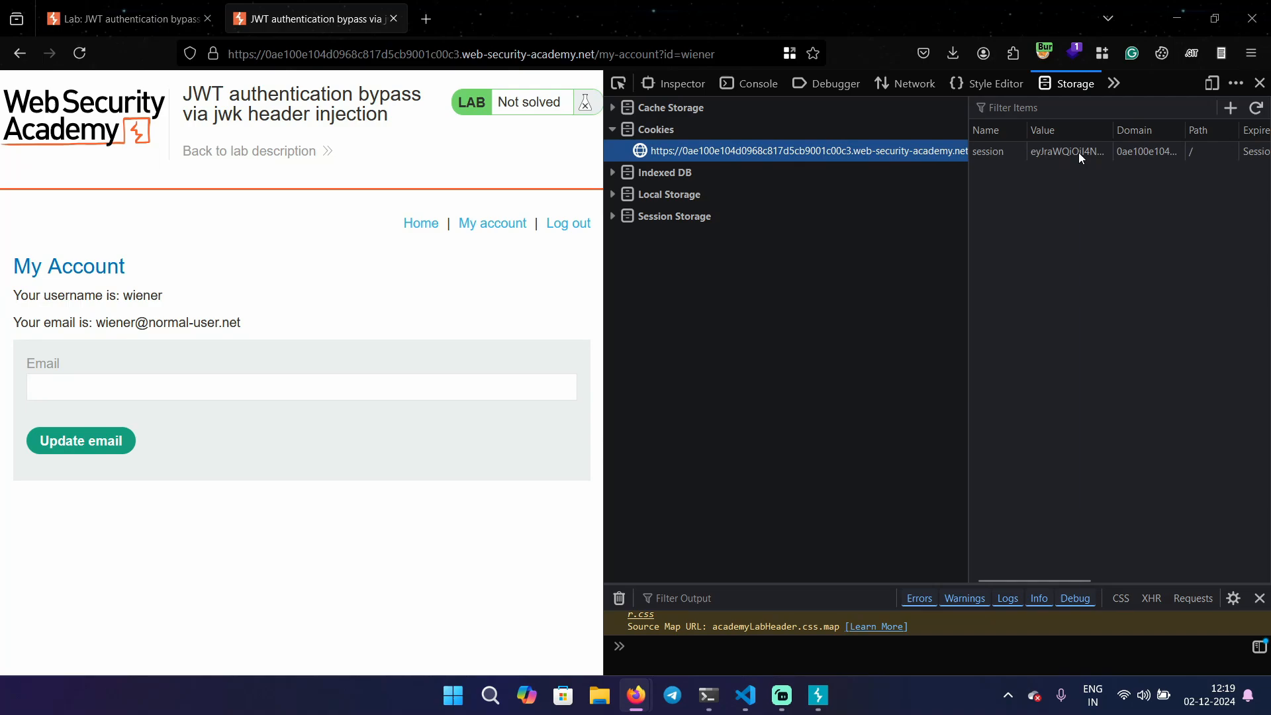
Step: Paste the forged token into the session cookie, reload, and enter the admin panel listing wiener and carlos
{"action": "left_click", "coordinate": [1067, 151]}
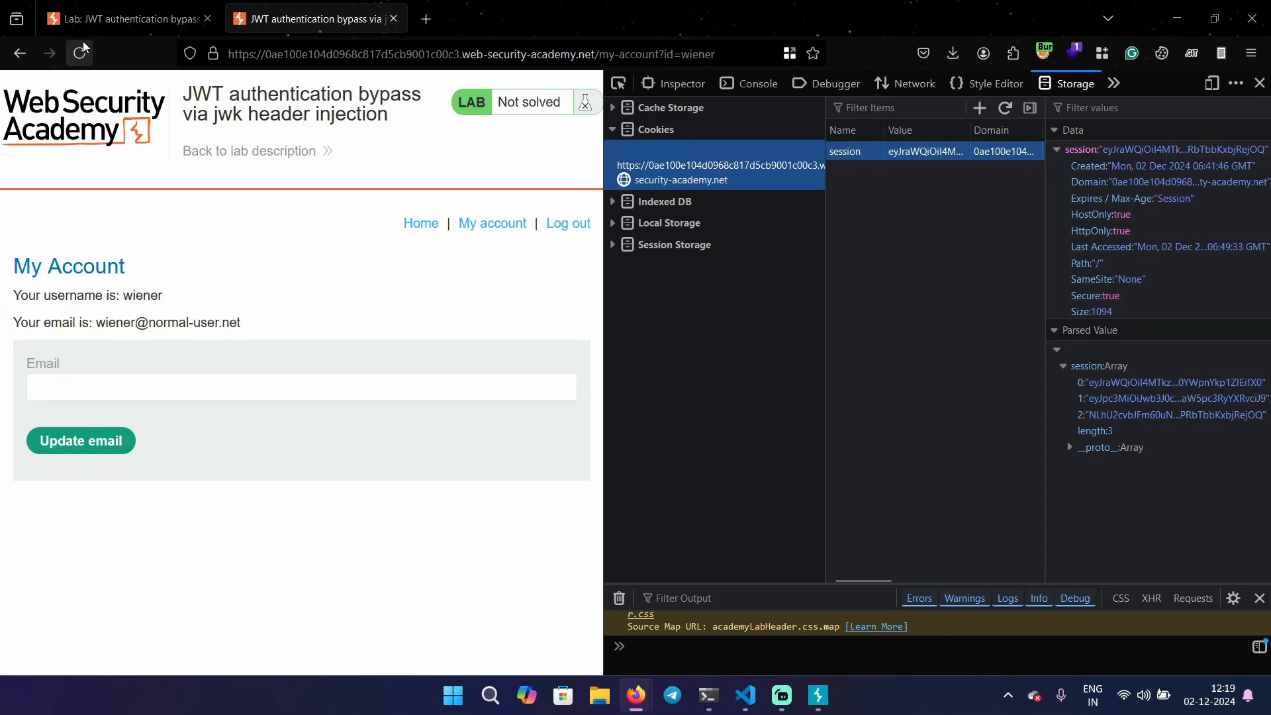
{"action": "left_click", "coordinate": [568, 223]}
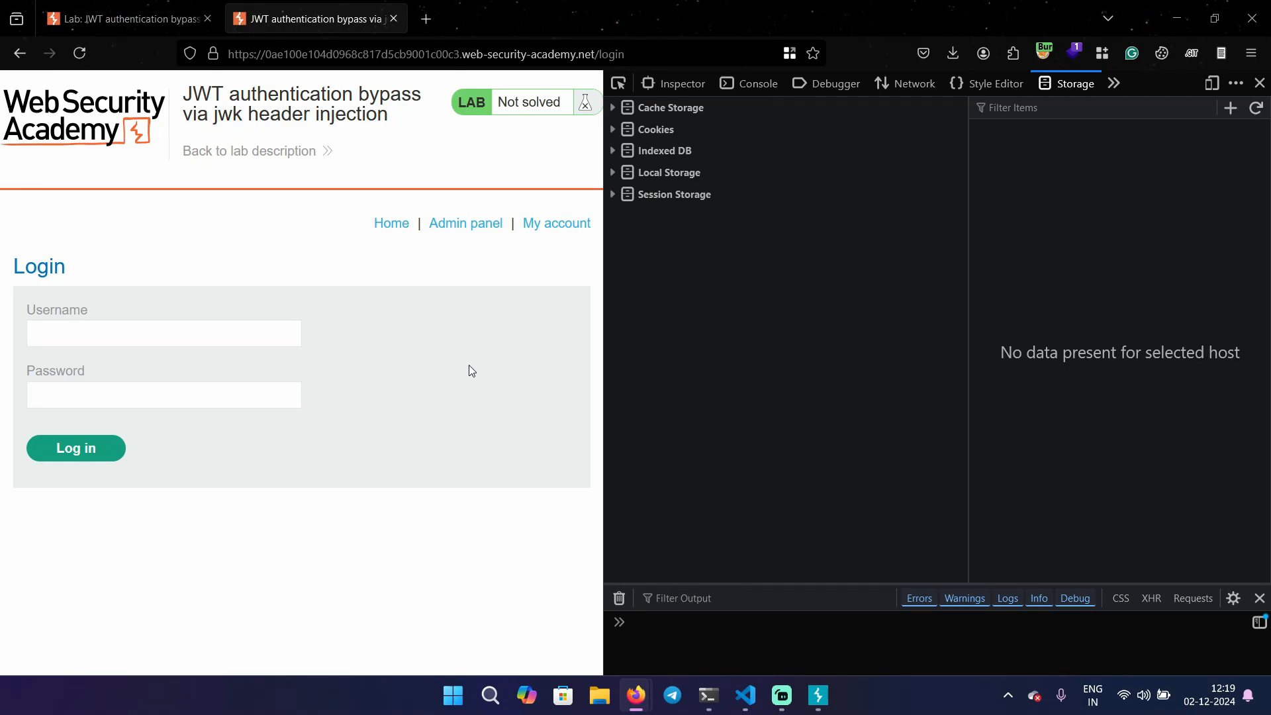
{"action": "left_click", "coordinate": [466, 223]}
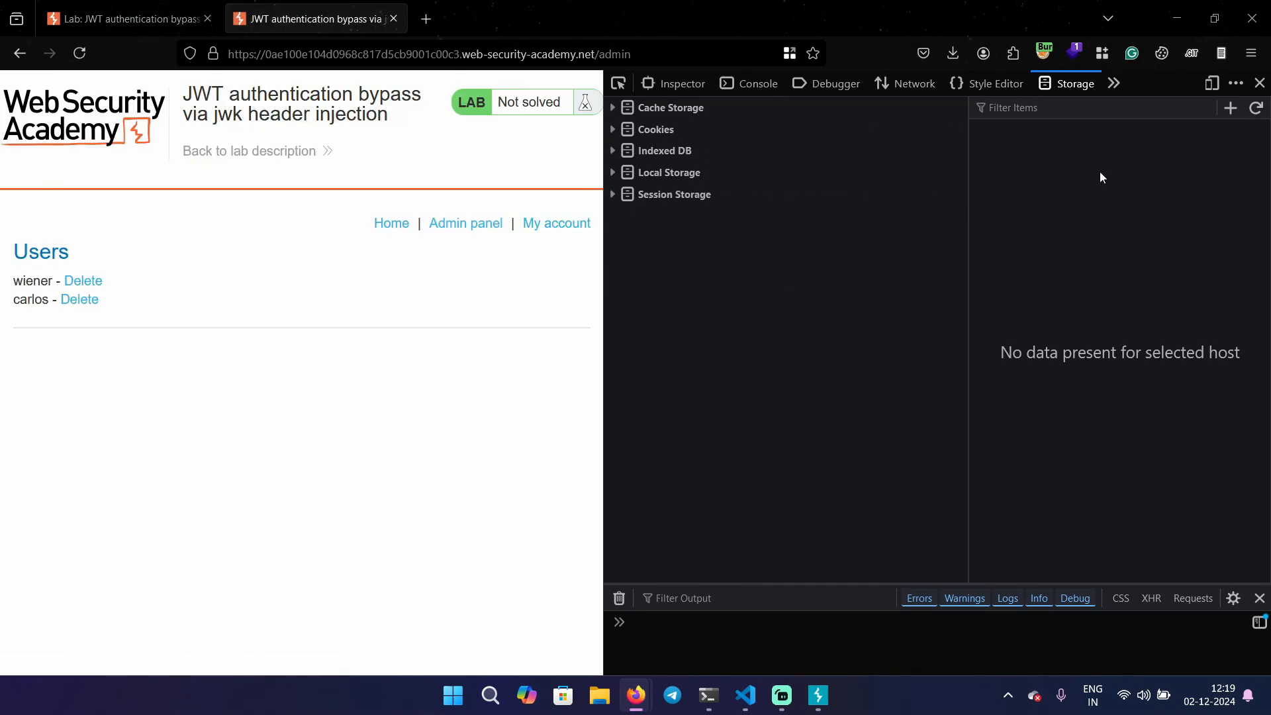
{"action": "left_click", "coordinate": [1261, 82]}
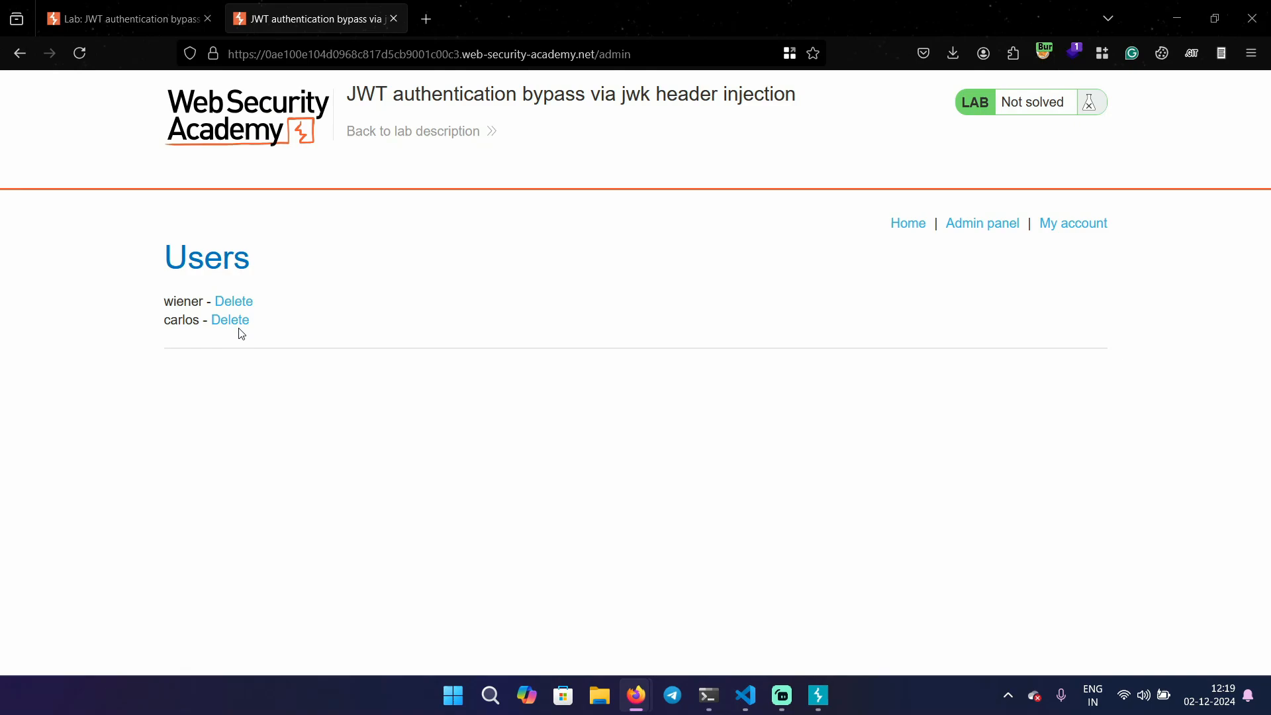
Step: Delete user carlos so the lab shows Solved, then minimize Firefox to the desktop
{"action": "left_click", "coordinate": [230, 319]}
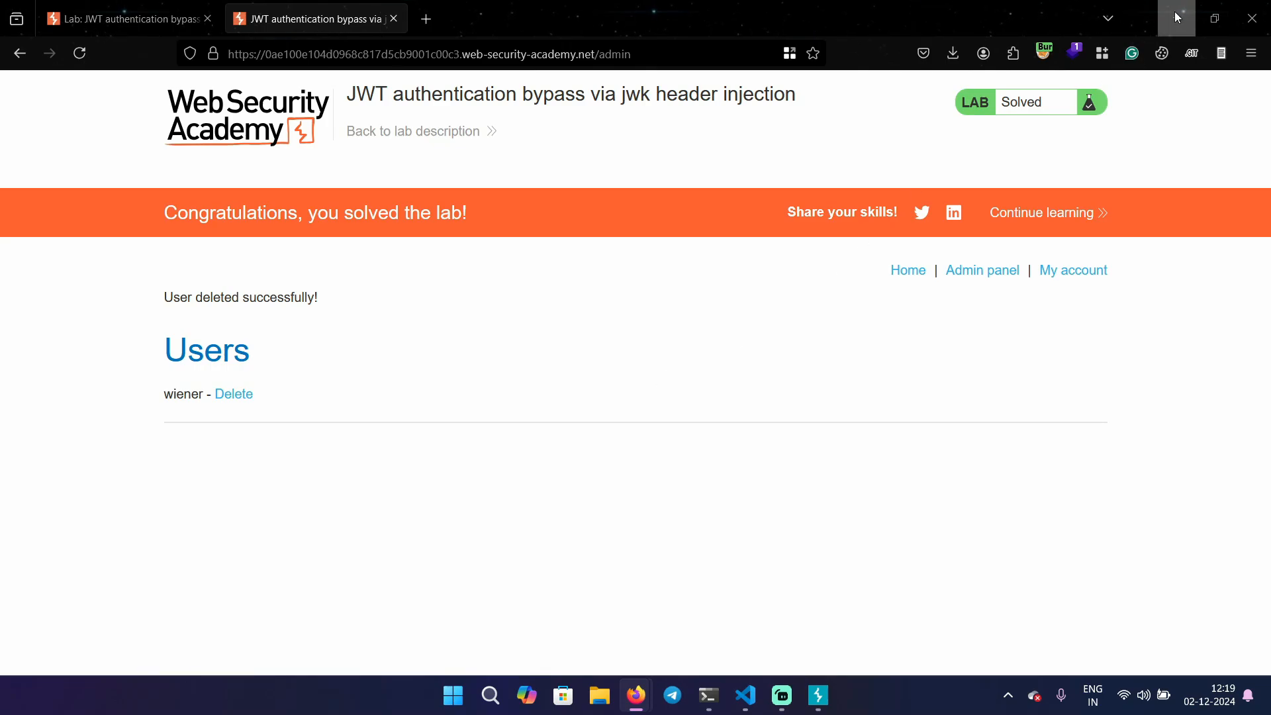
{"action": "left_click", "coordinate": [1176, 18]}
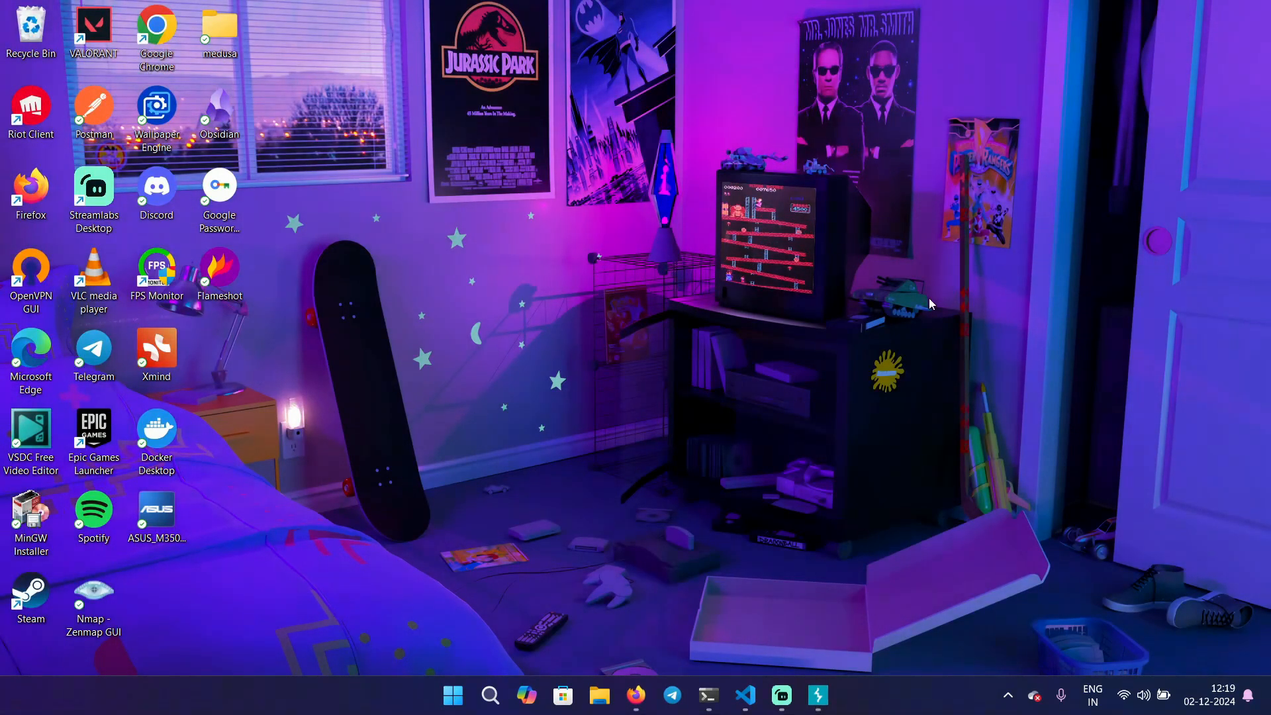